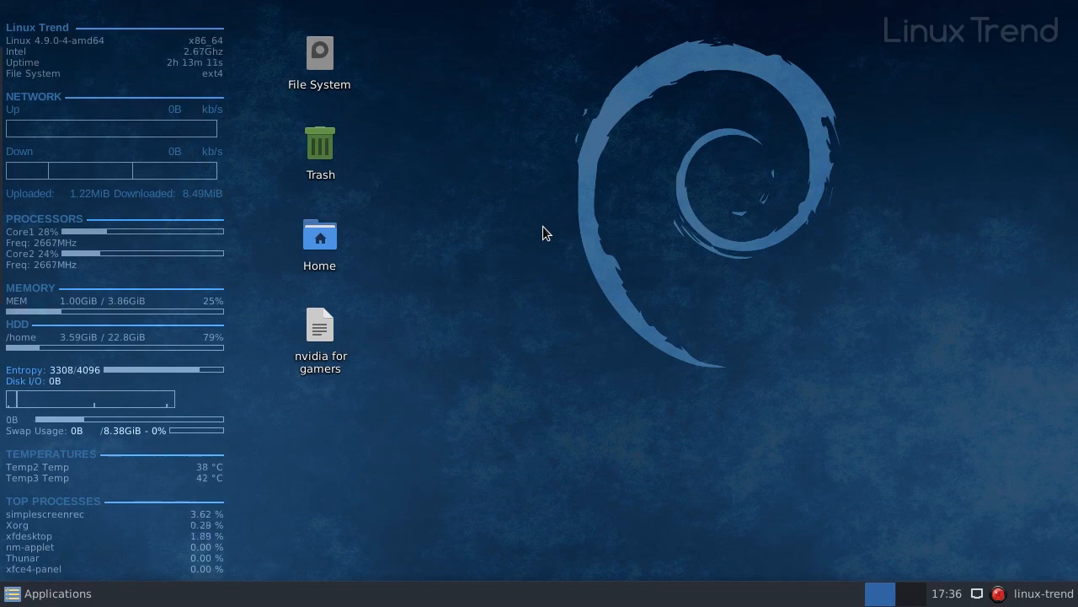
mouse_move(357, 351)
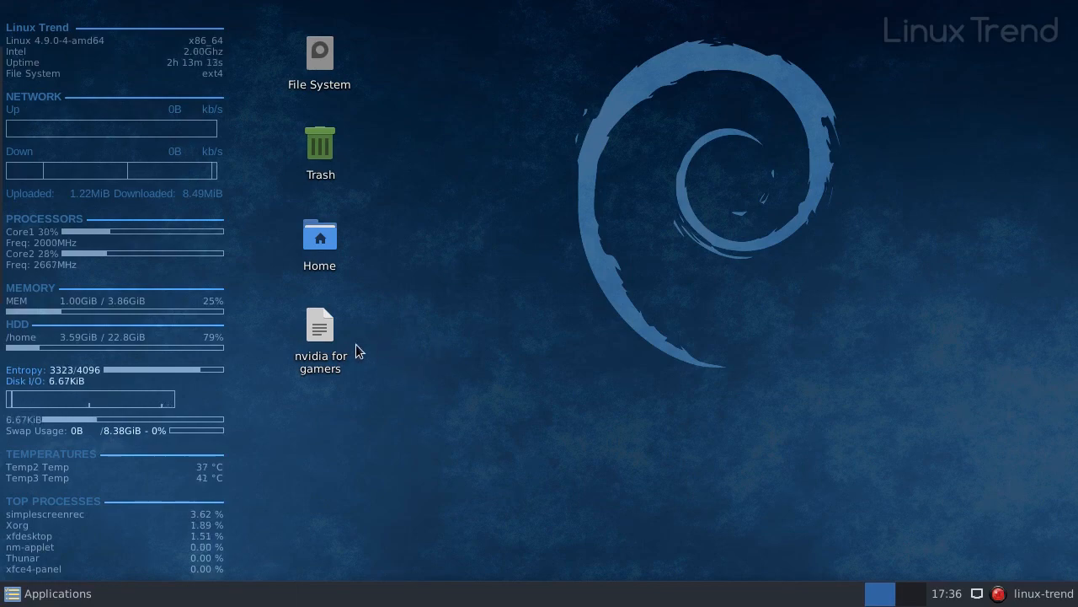
- Bring up the 'nvidia for gamers' notes and launch a terminal emulator beside them
double_click(320, 327)
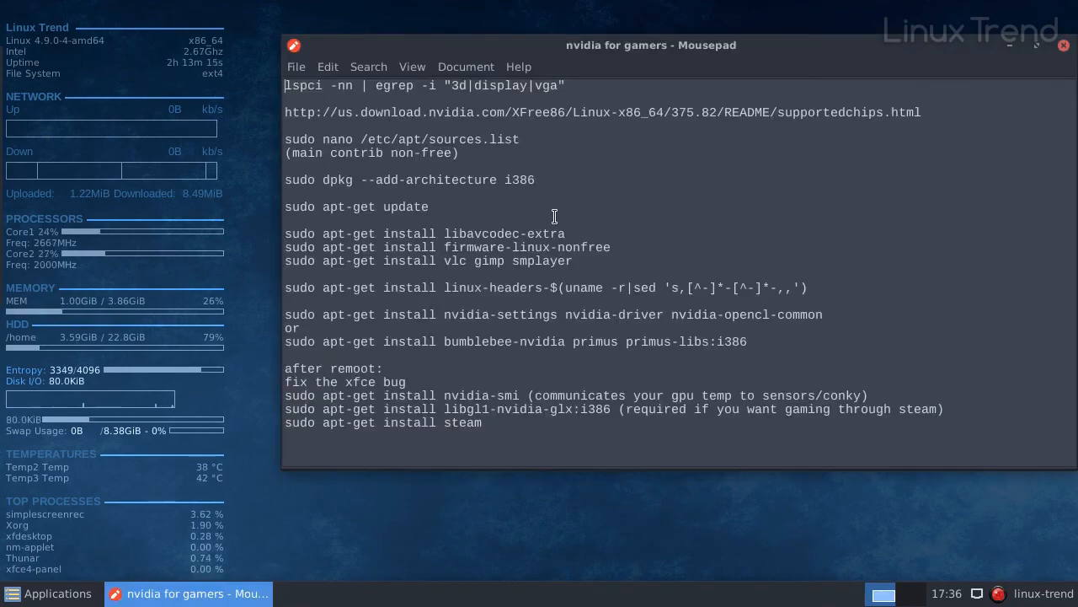
mouse_move(613, 151)
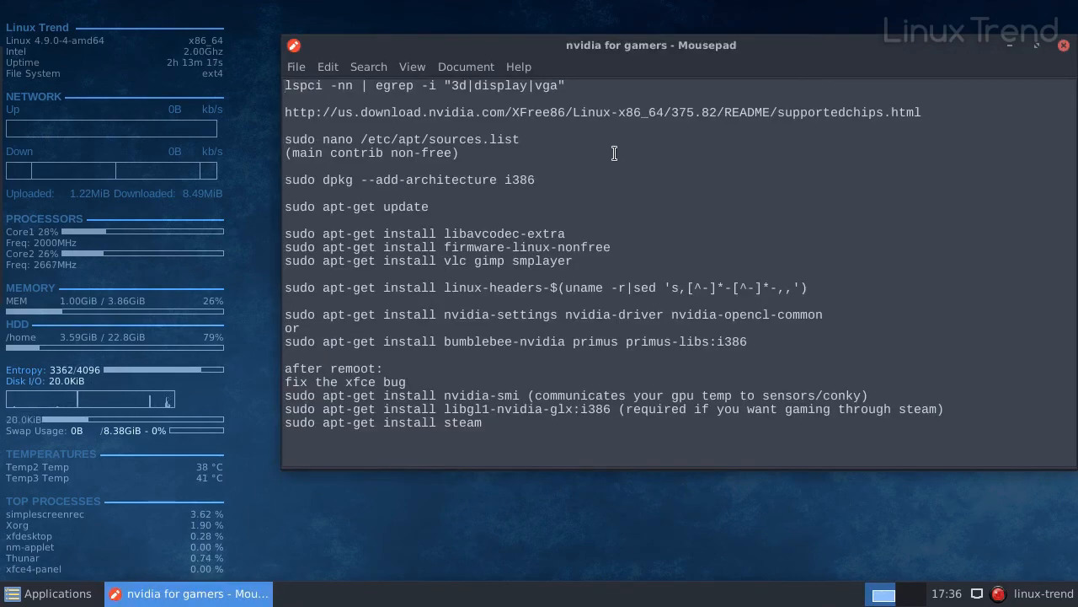
click(47, 593)
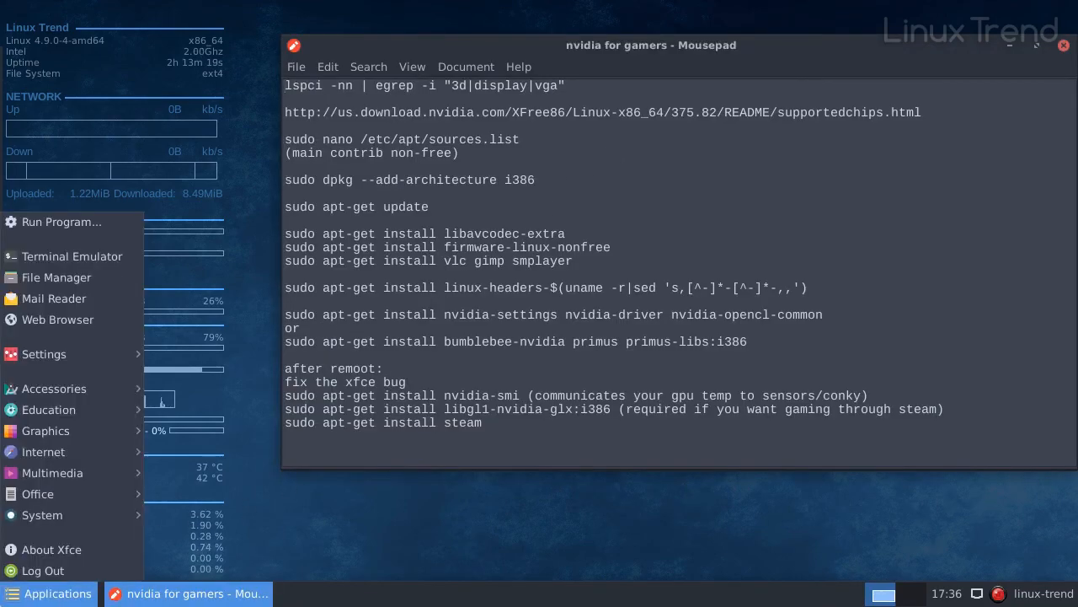
click(42, 516)
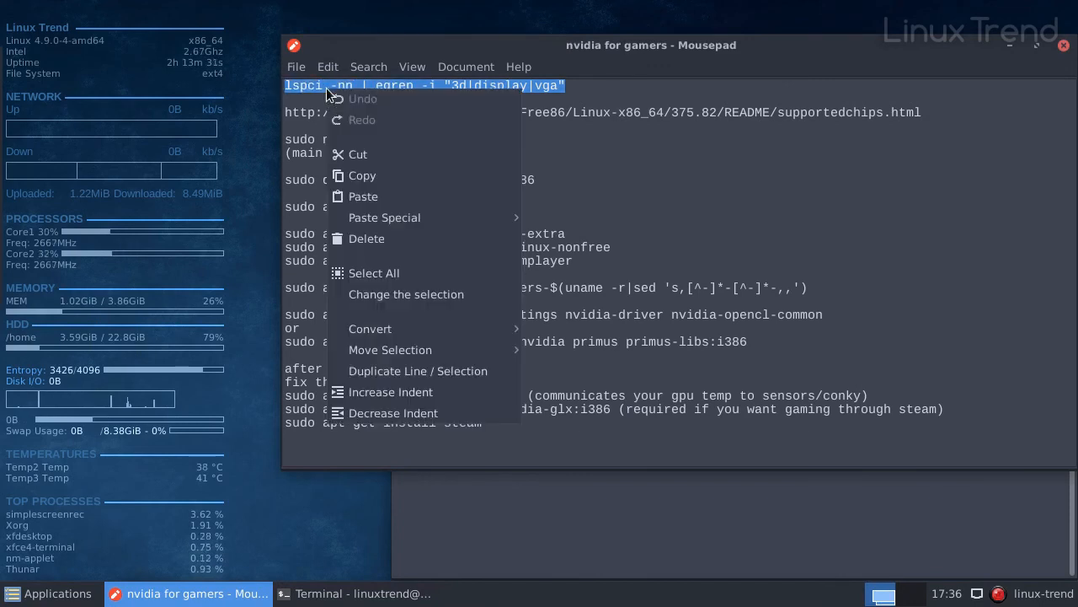
- Run lspci -nn | egrep -i "3d|display|vga" and select the reported GeForce GT 730 name
click(362, 593)
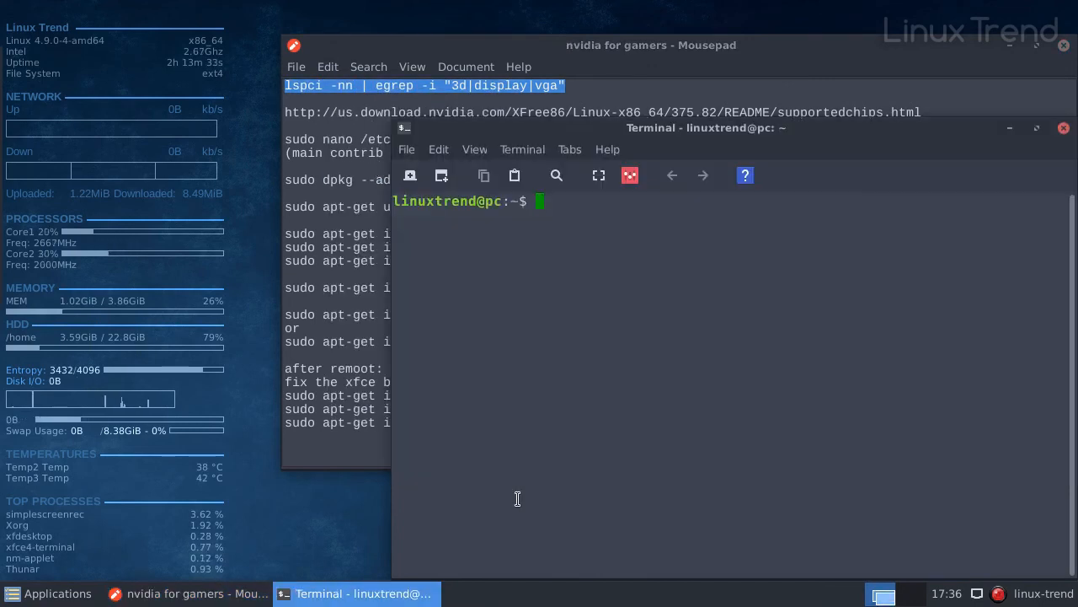
text(lspci -nn | egrep -i "3d|display|vga")
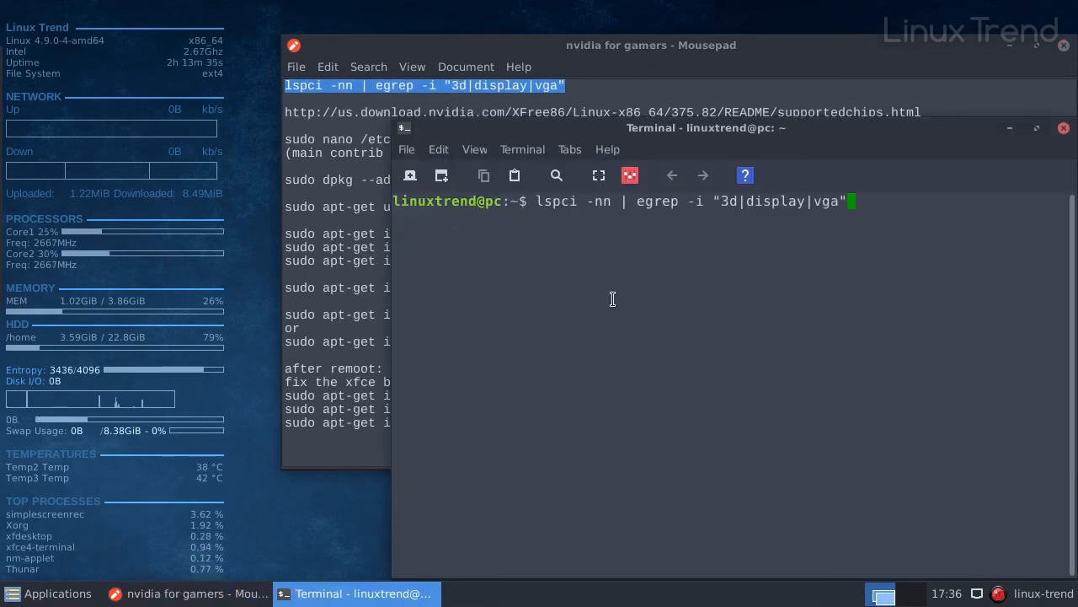
key(Return)
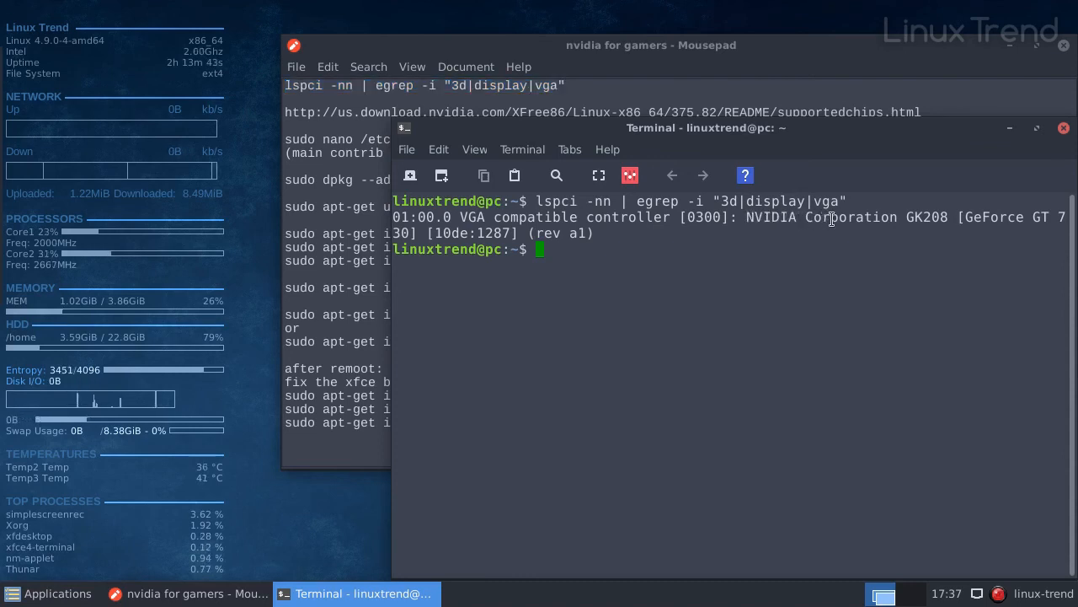
double_click(994, 218)
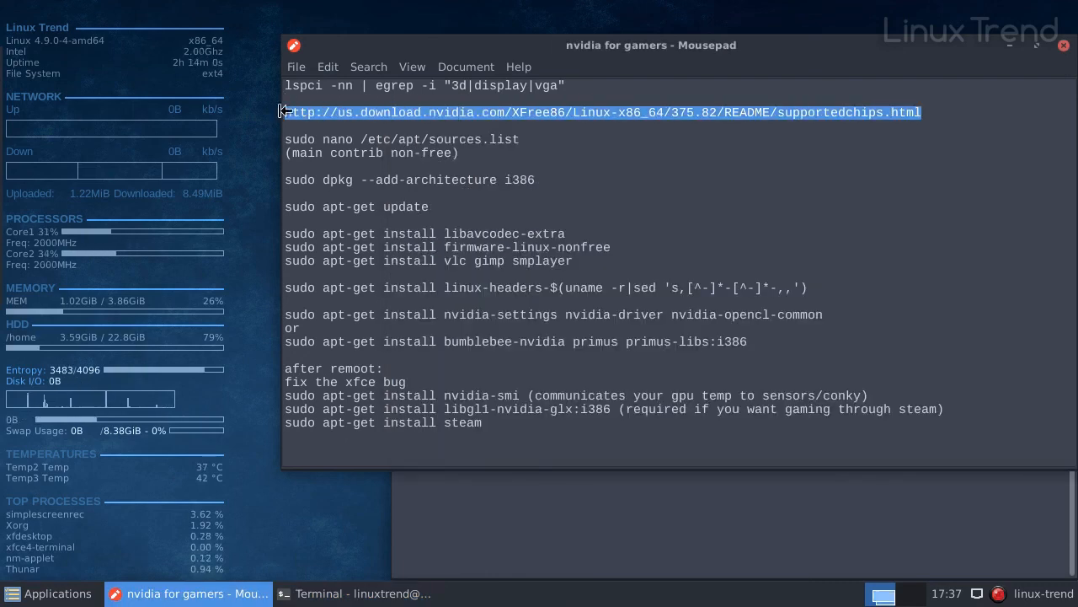
- Load the 375.82 supportedchips page, locate GeForce GT 730, and return to the notes
click(674, 111)
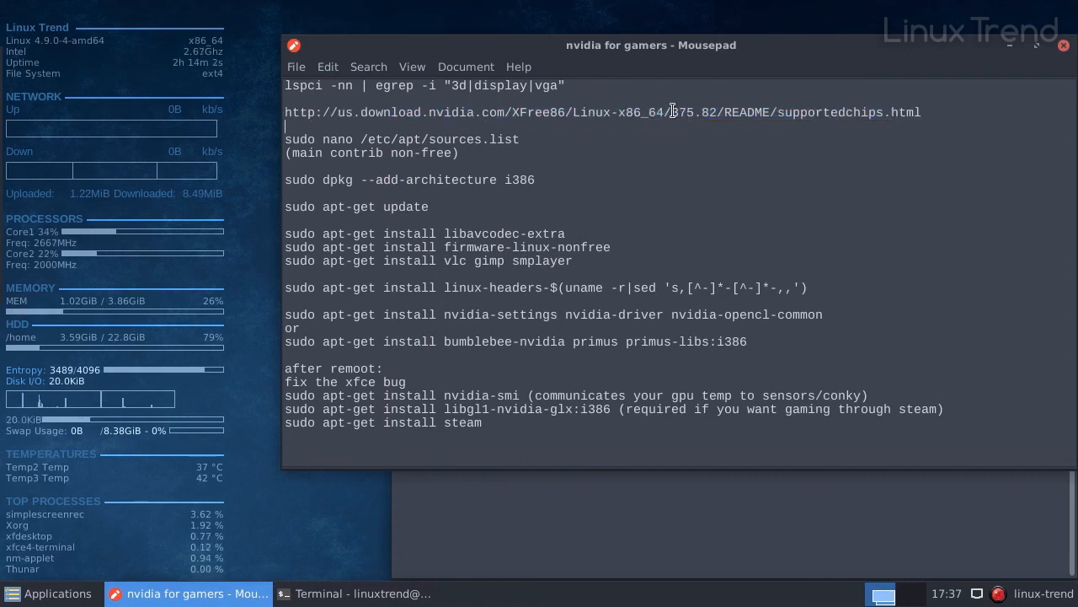
double_click(694, 111)
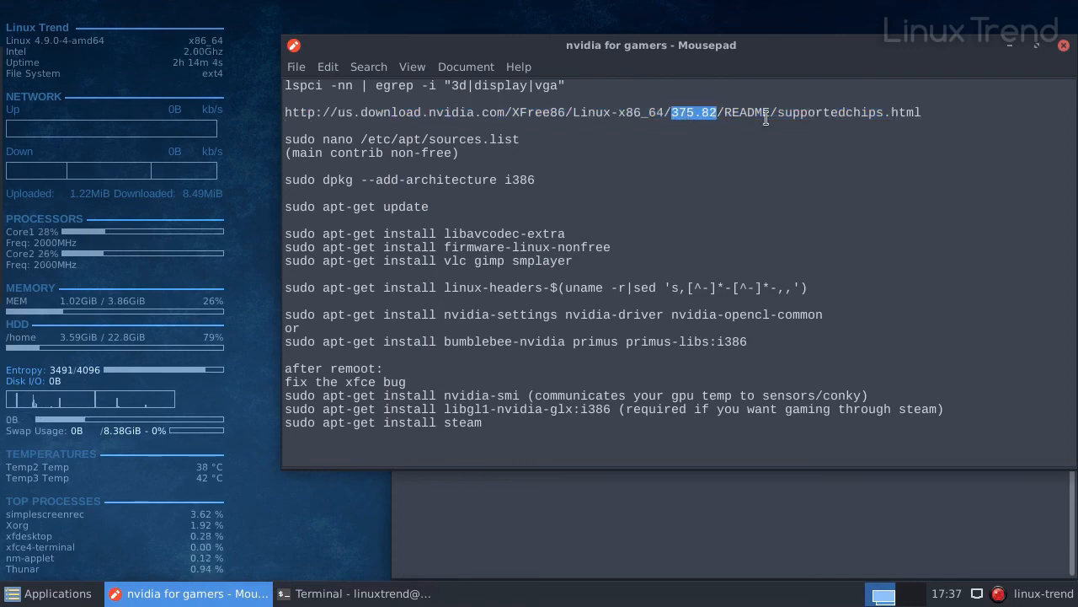
click(913, 111)
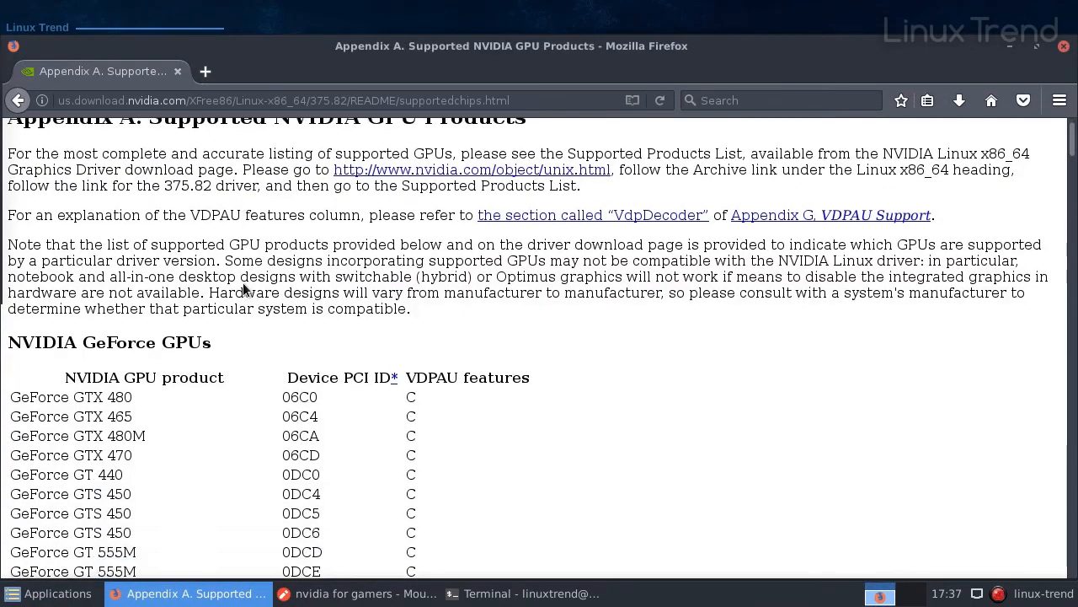
scroll(down, 3)
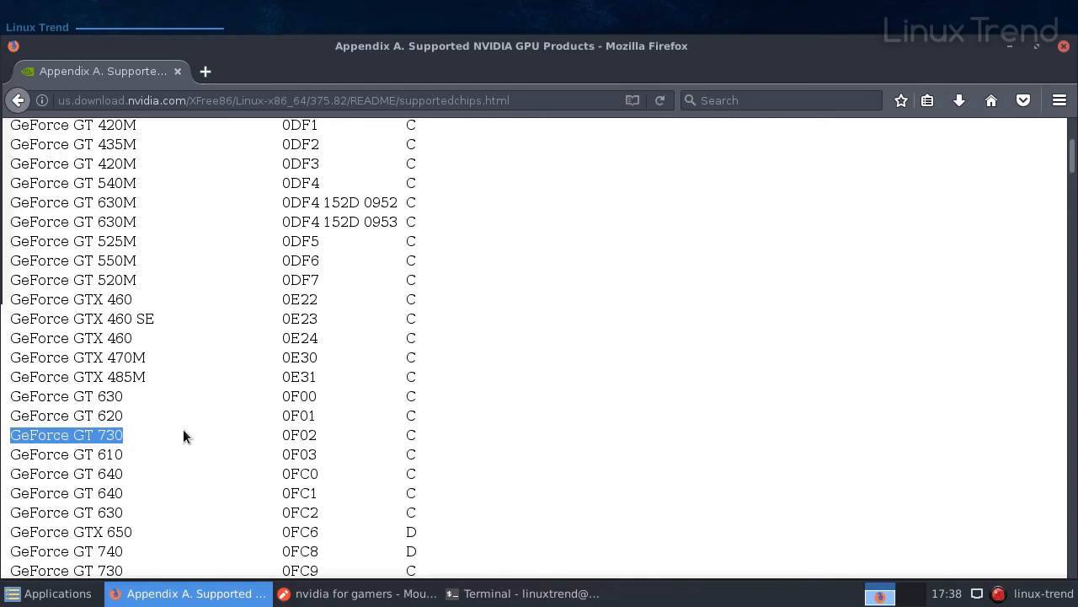
click(189, 593)
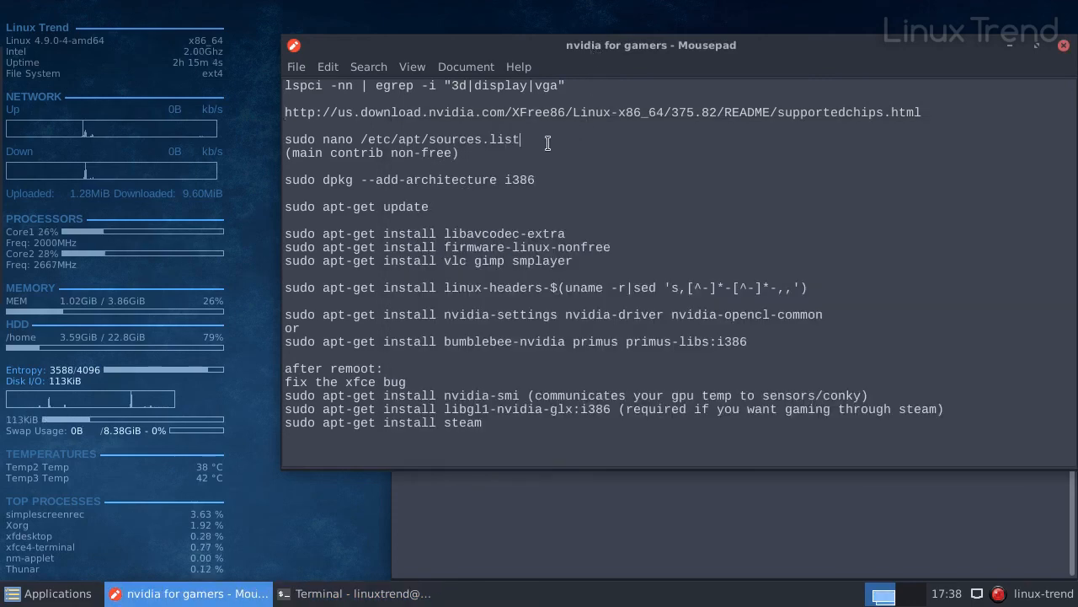
- Run 'sudo nano /etc/apt/sources.list' pasted from the notes
triple_click(401, 138)
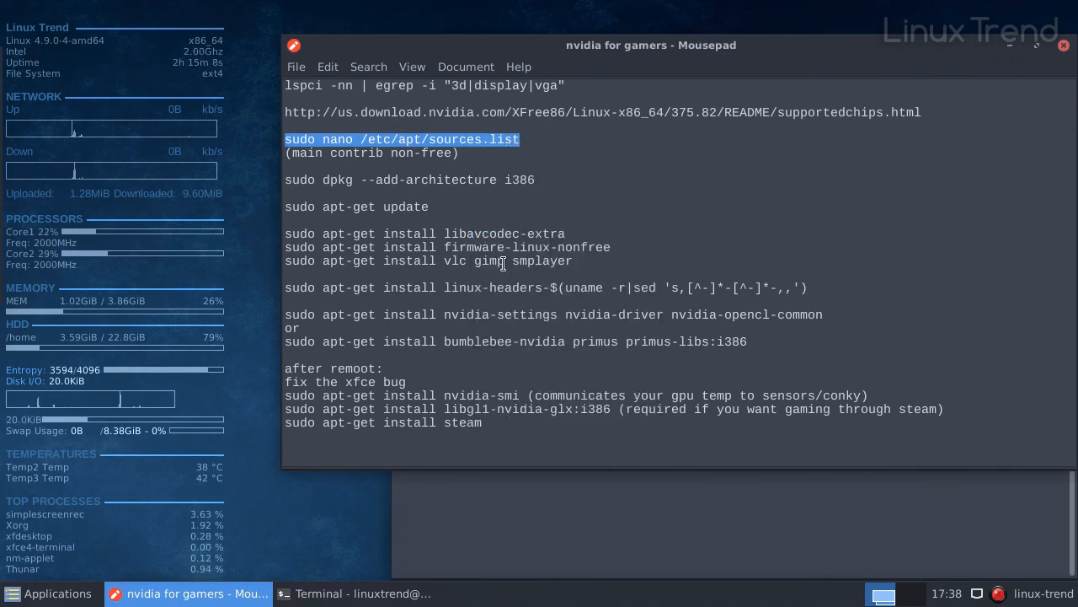
right_click(539, 249)
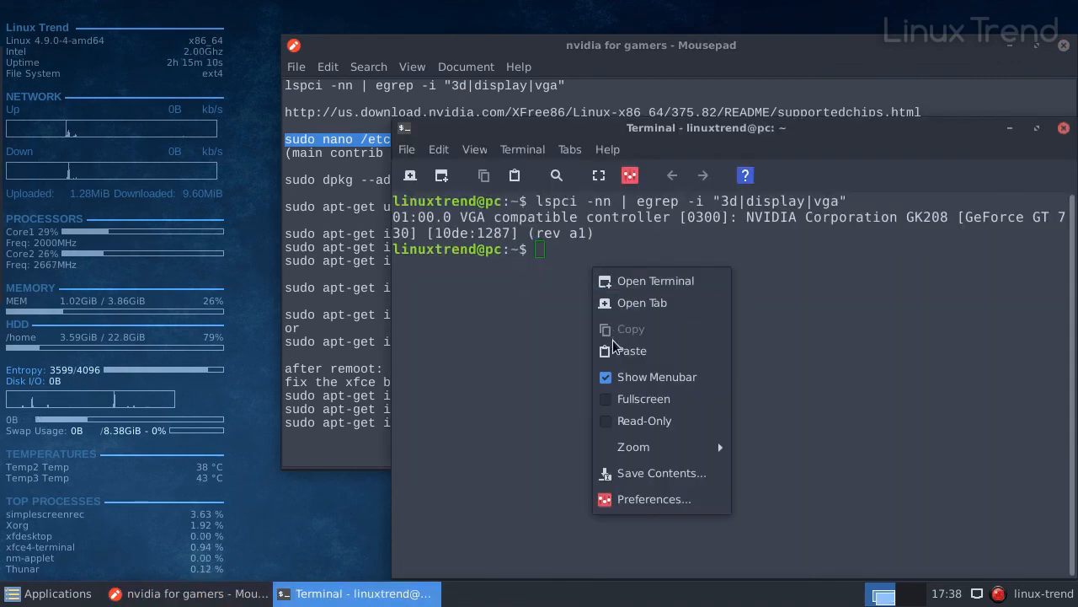
click(630, 350)
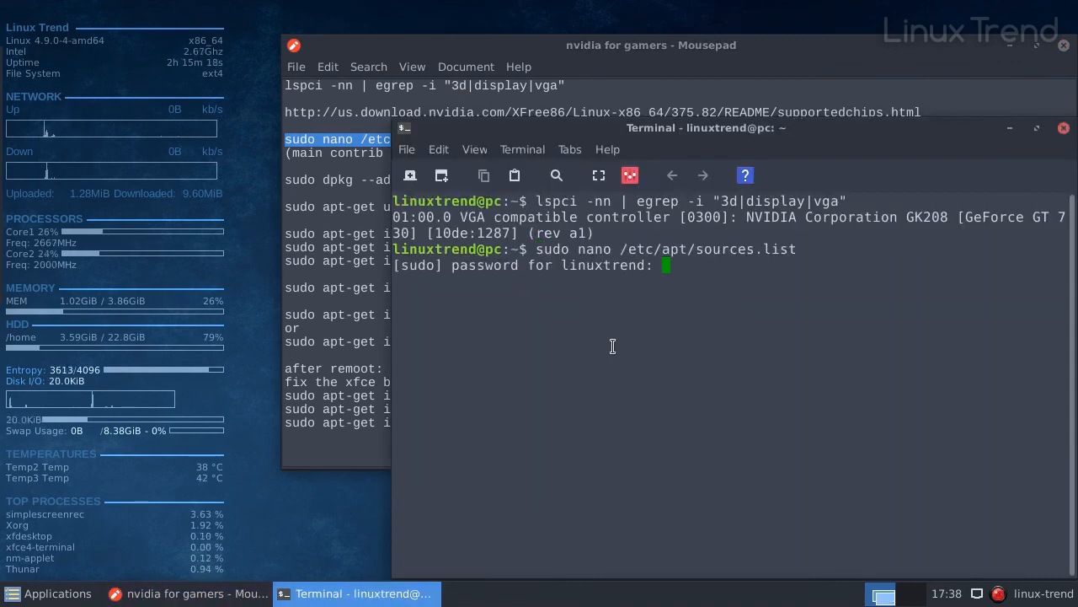
key(Return)
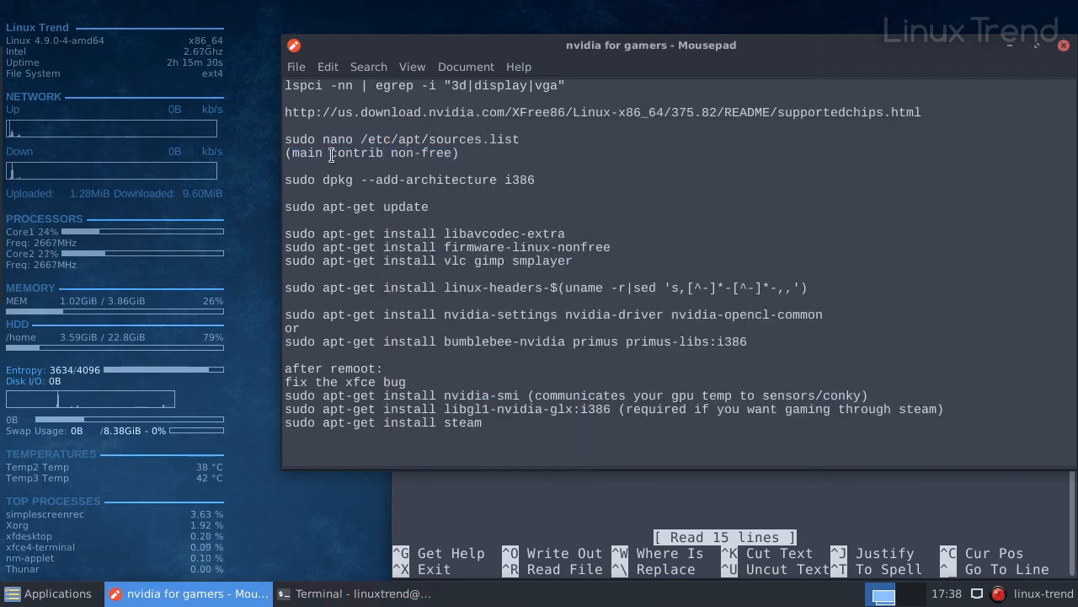
- Append 'contrib non-free' to the deb lines, save with Ctrl+O and exit nano
right_click(391, 152)
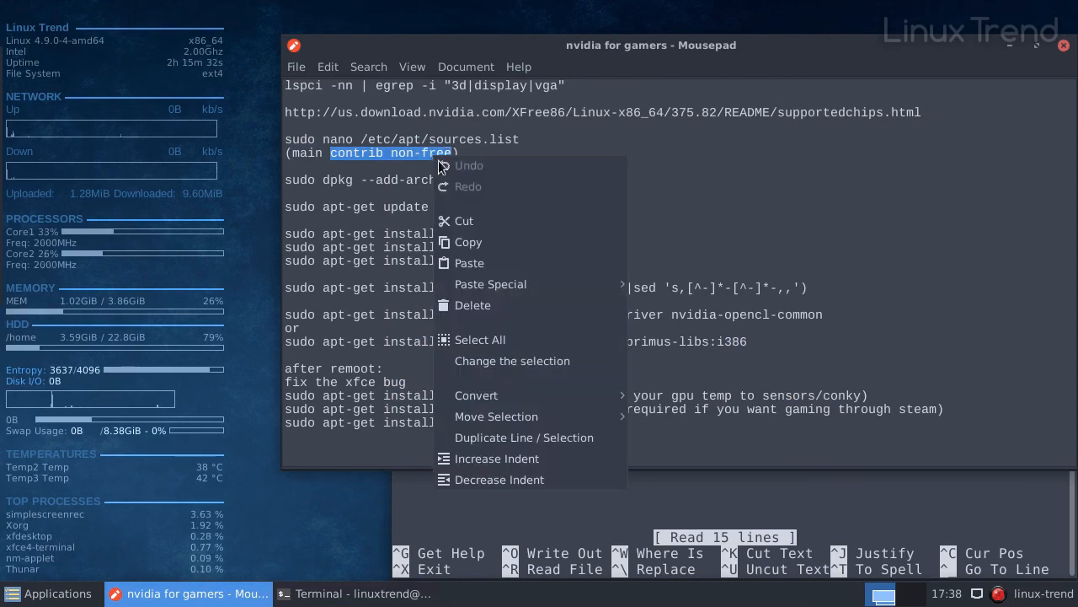
click(362, 593)
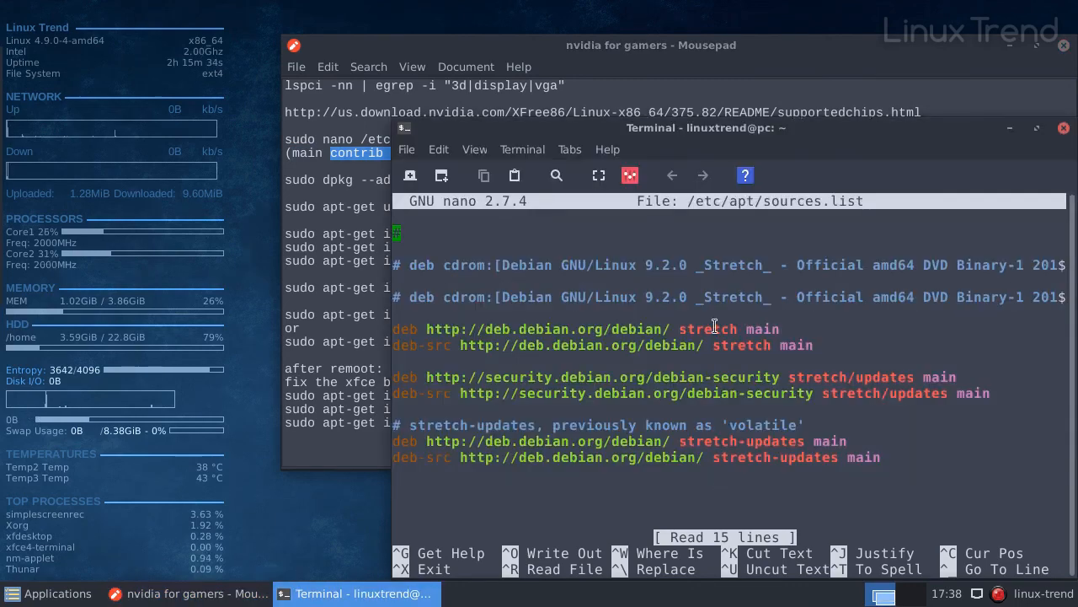
text(contrib non-free)
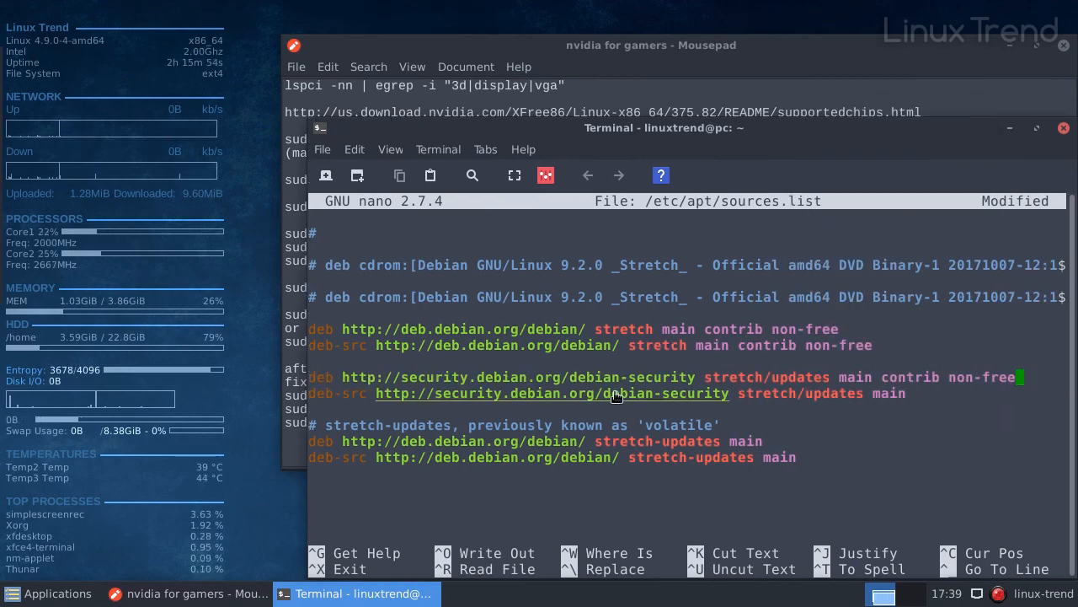
text(contrib non-free)
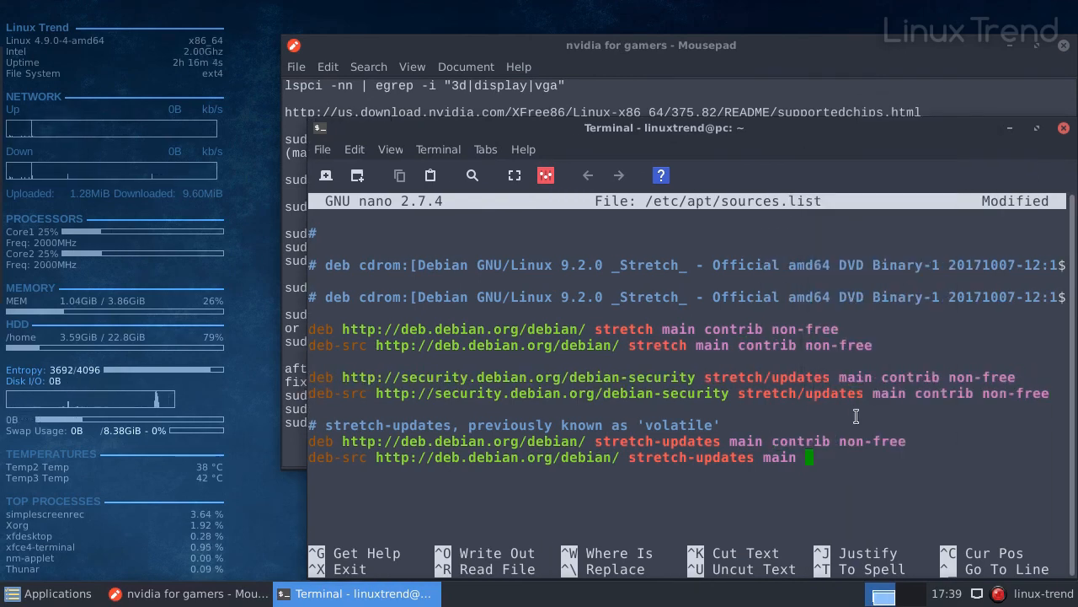
key(ctrl+o)
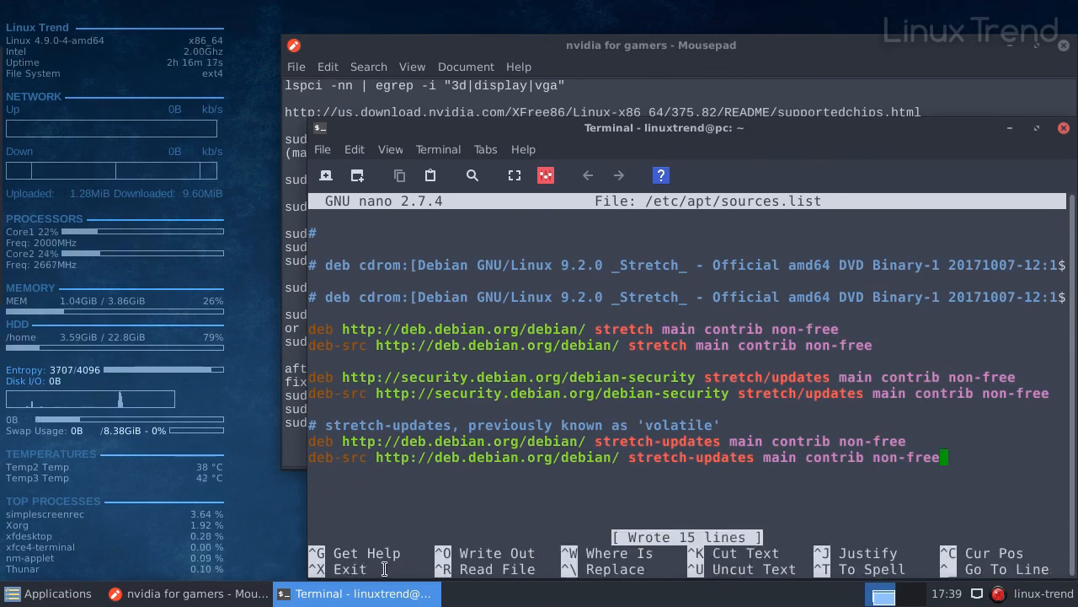
key(ctrl+x)
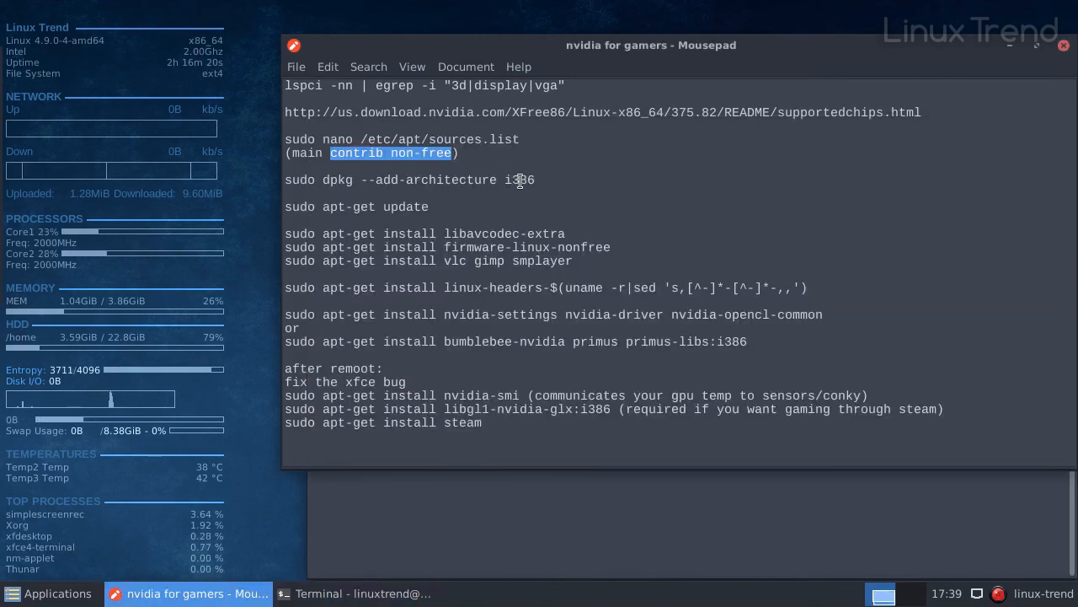
- Run the pasted dpkg --add-architecture i386 command from the notes
click(542, 179)
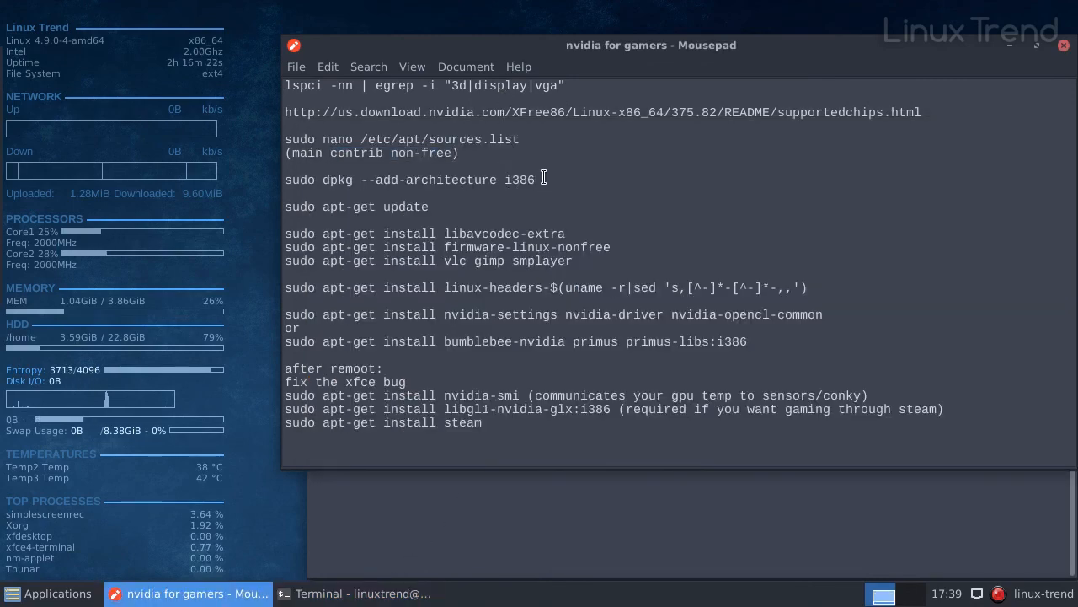
triple_click(411, 179)
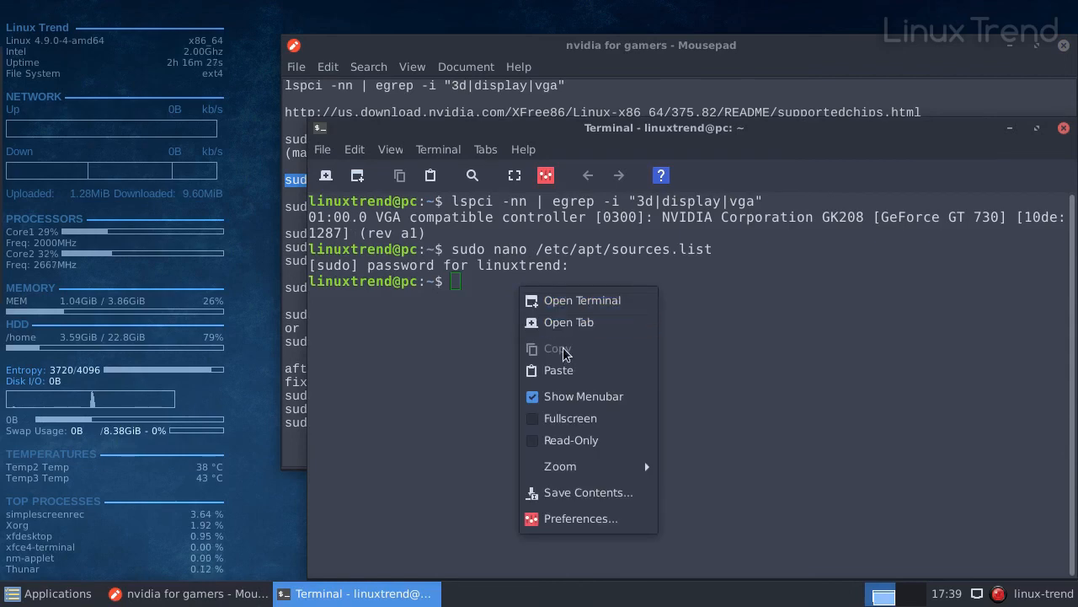
click(560, 371)
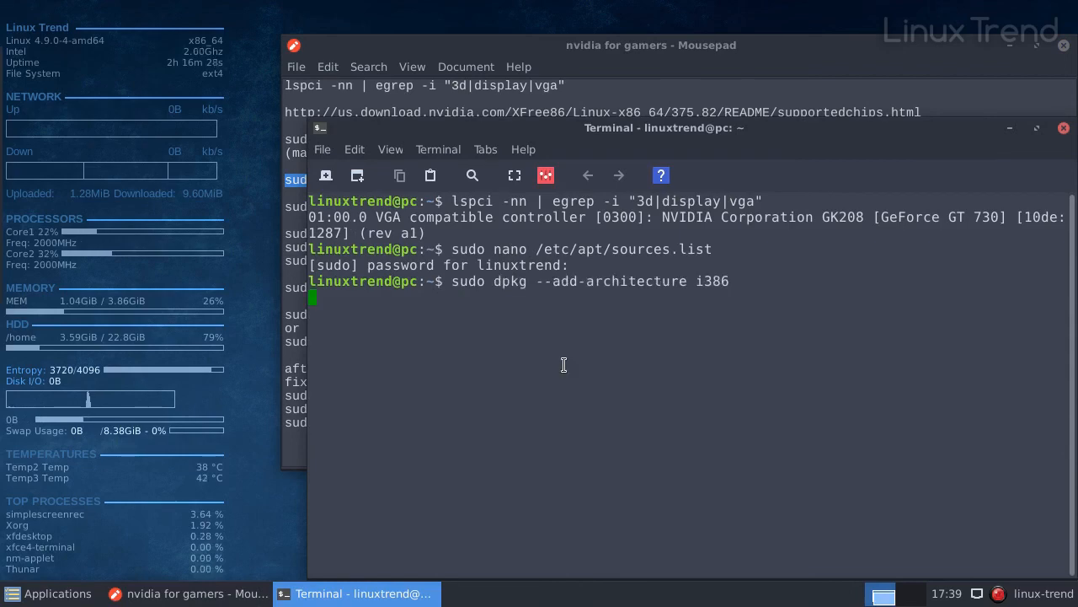
click(189, 593)
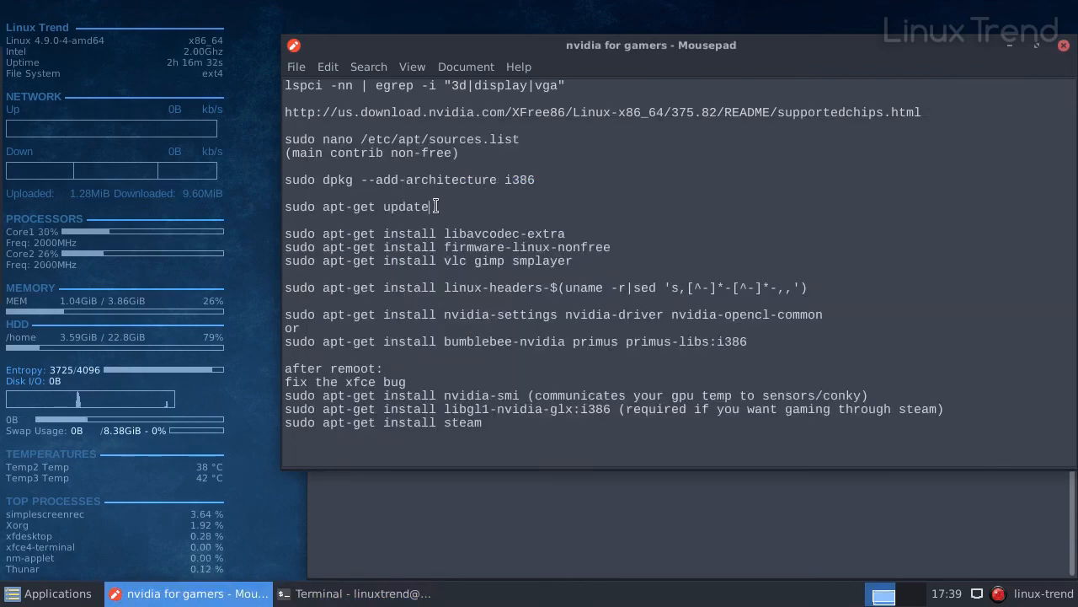
click(363, 593)
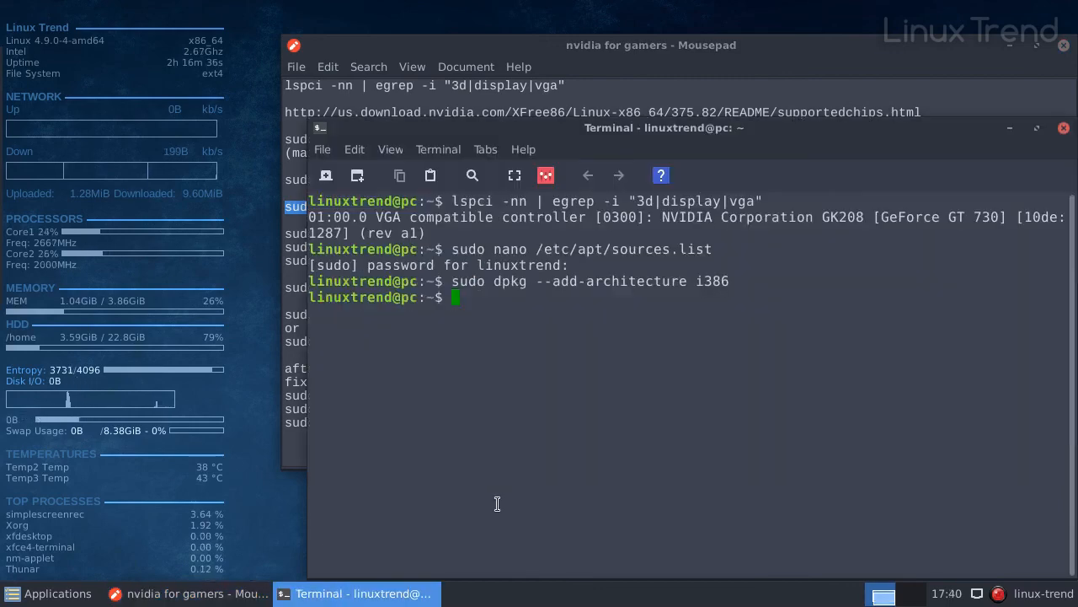
key(Return)
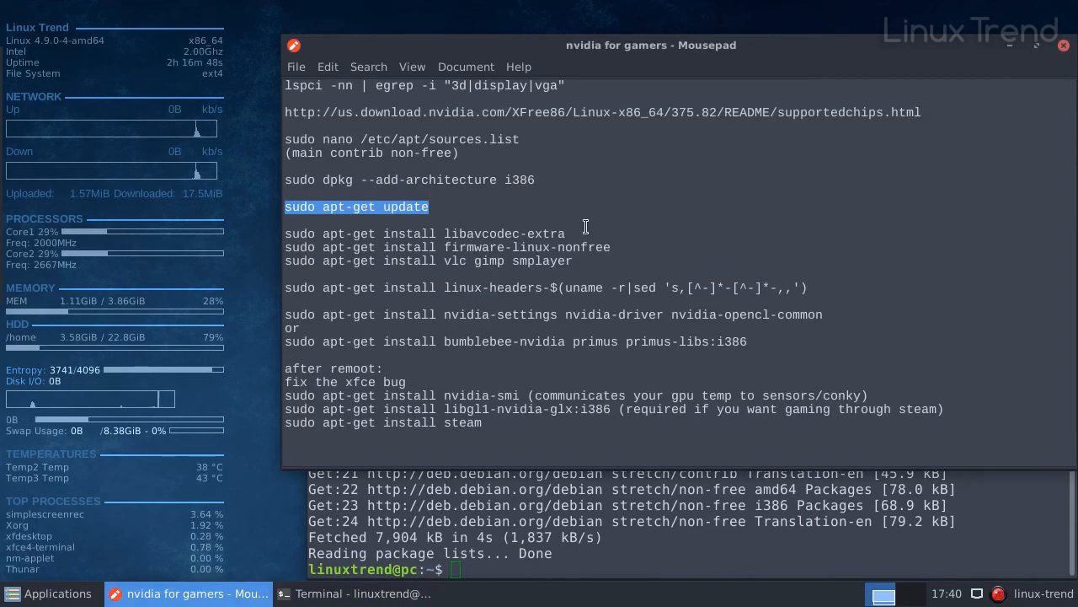
- Install libavcodec-extra answering Y, then copy the firmware-linux-nonfree install line
right_click(421, 232)
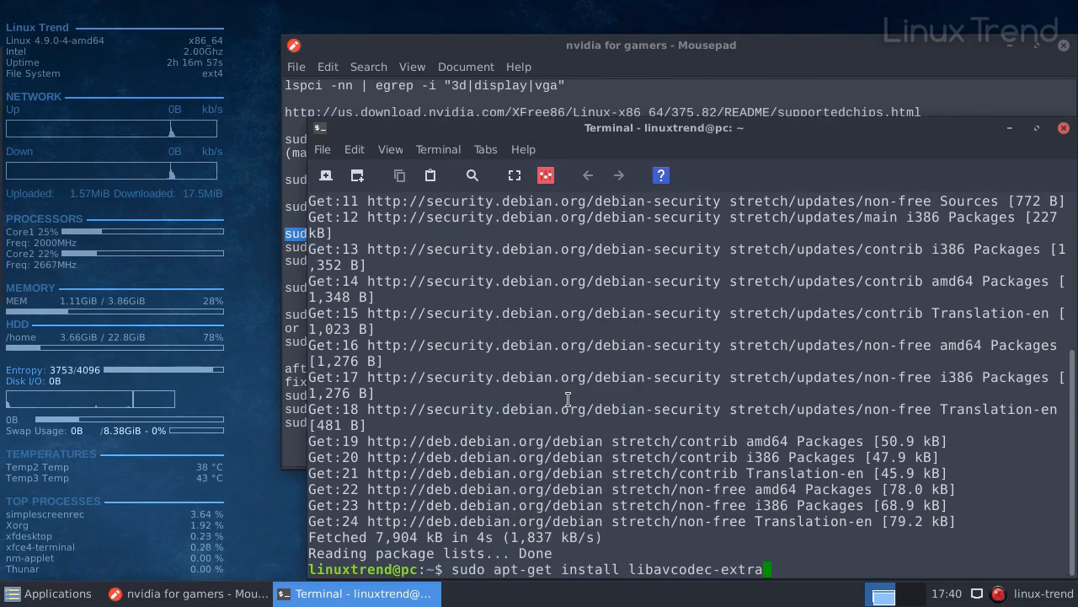
key(Return)
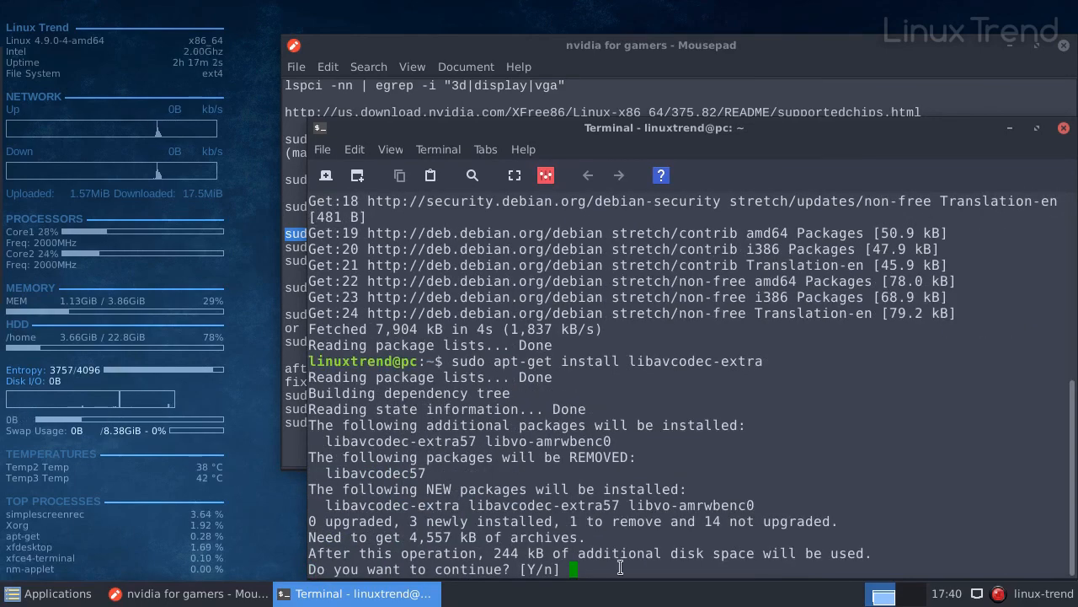
text(Y)
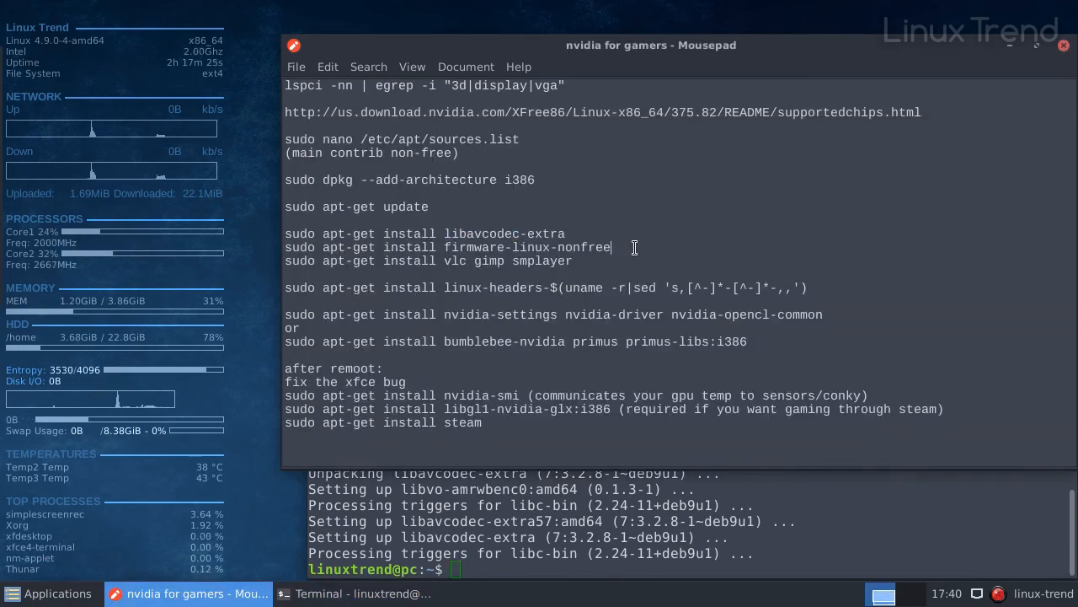
triple_click(448, 246)
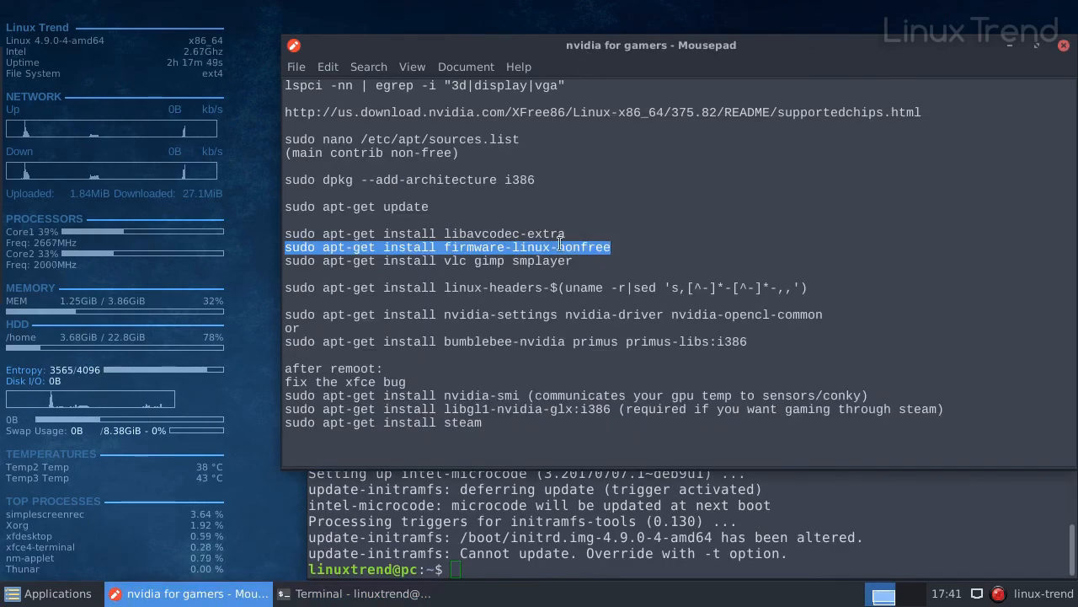
right_click(428, 260)
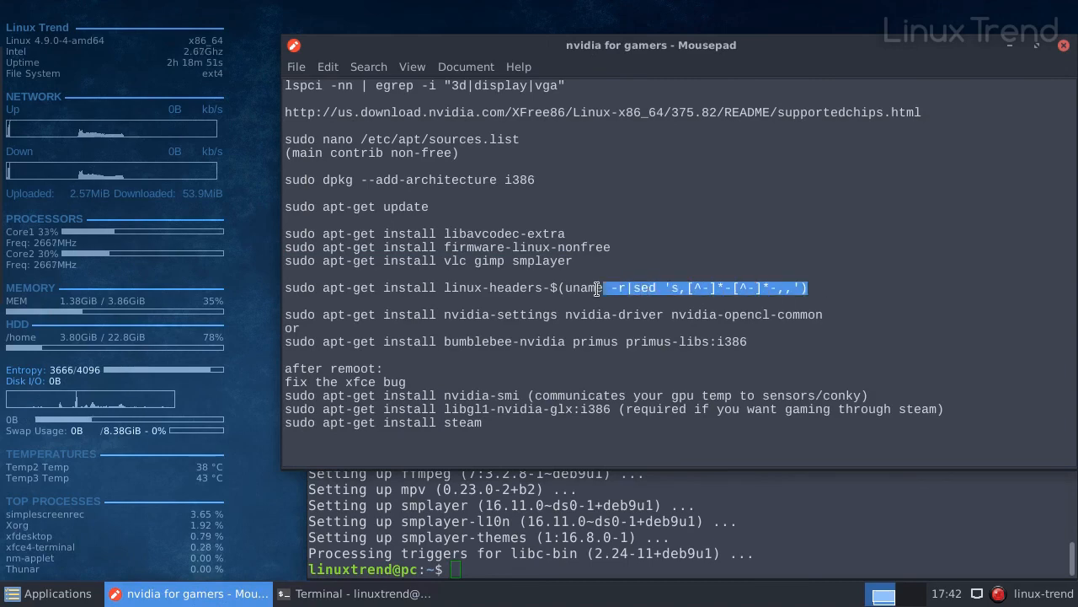
- Install linux-headers, then nvidia-settings nvidia-driver nvidia-opencl-common, acknowledging the nouveau conflict
right_click(596, 288)
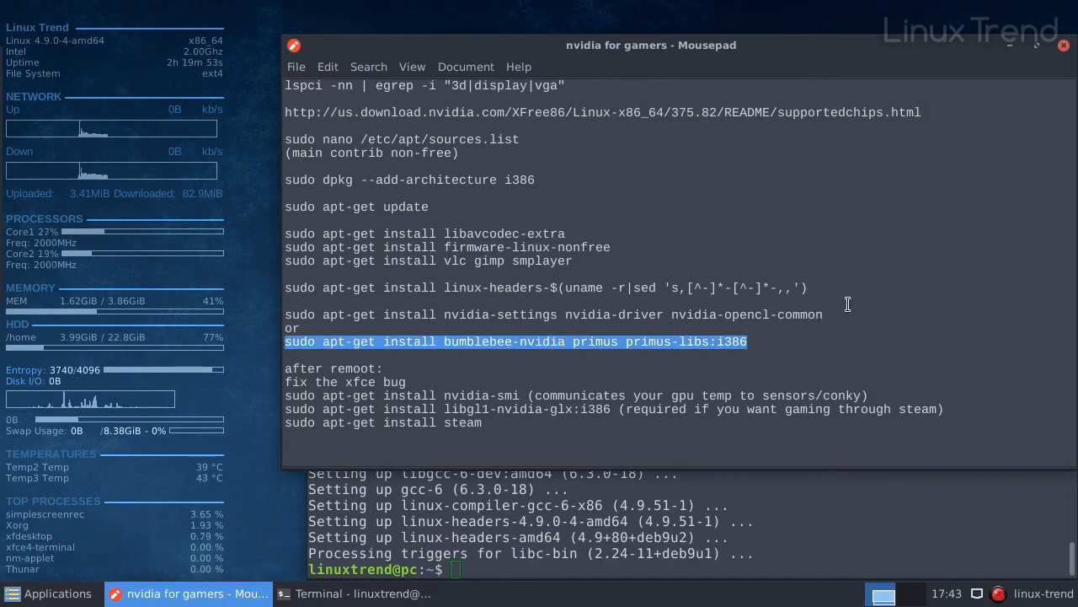
click(847, 315)
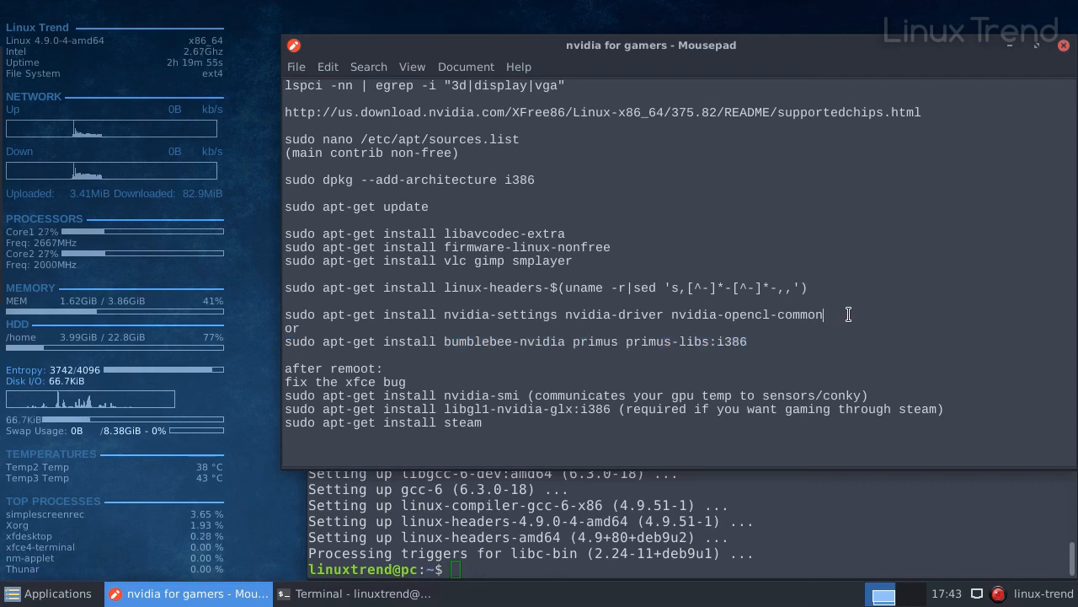
triple_click(552, 316)
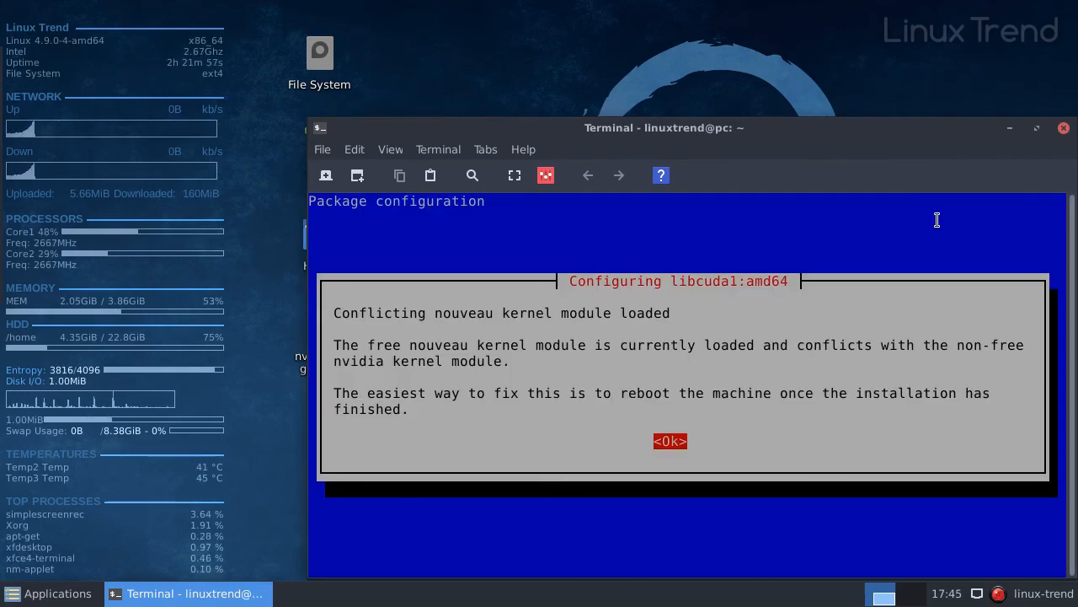
mouse_move(677, 260)
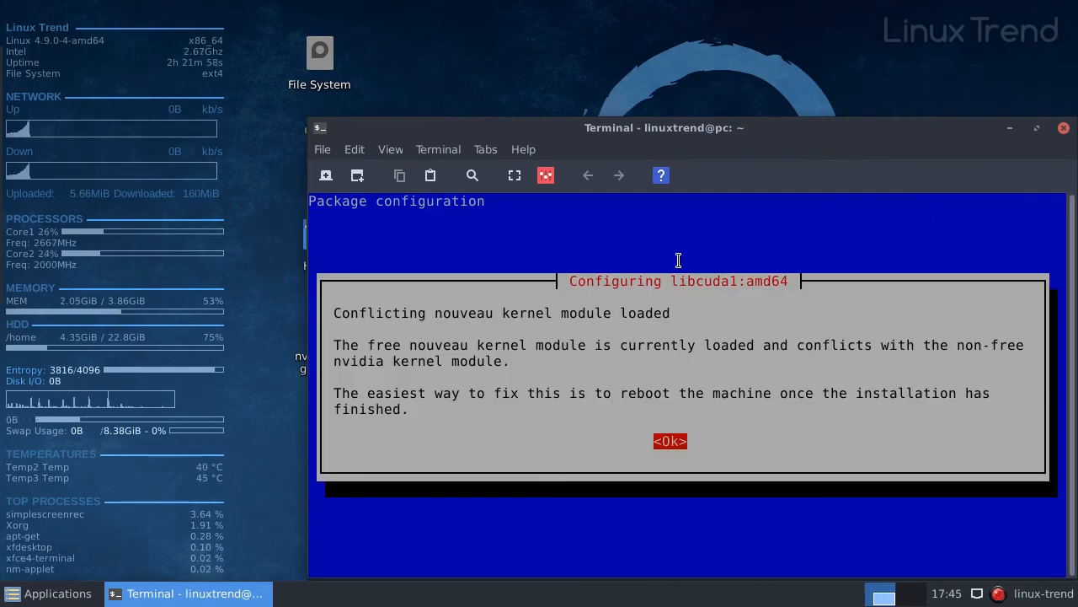
mouse_move(546, 340)
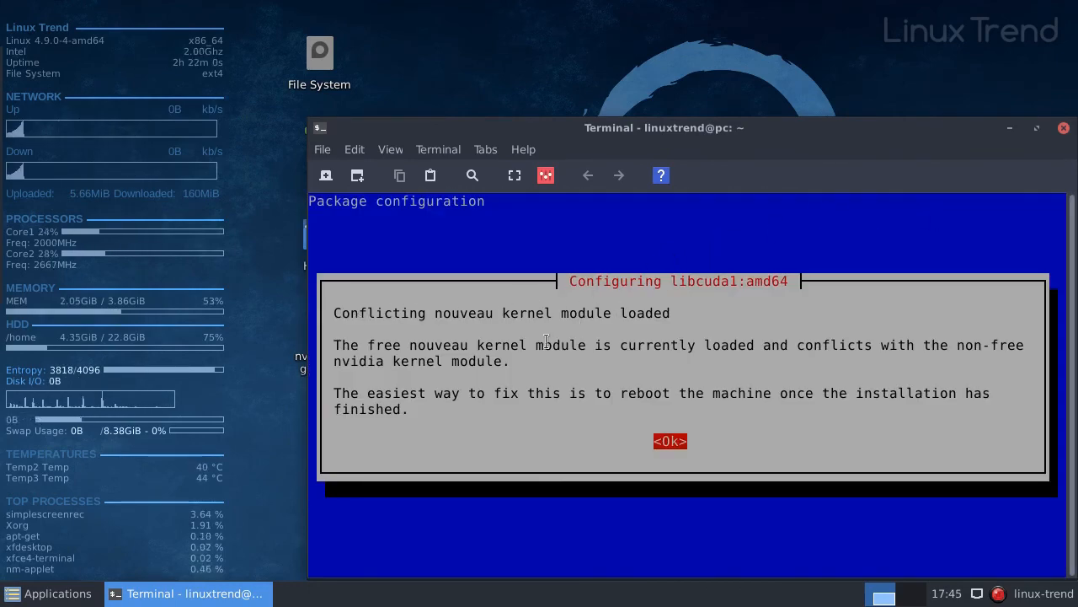
mouse_move(850, 364)
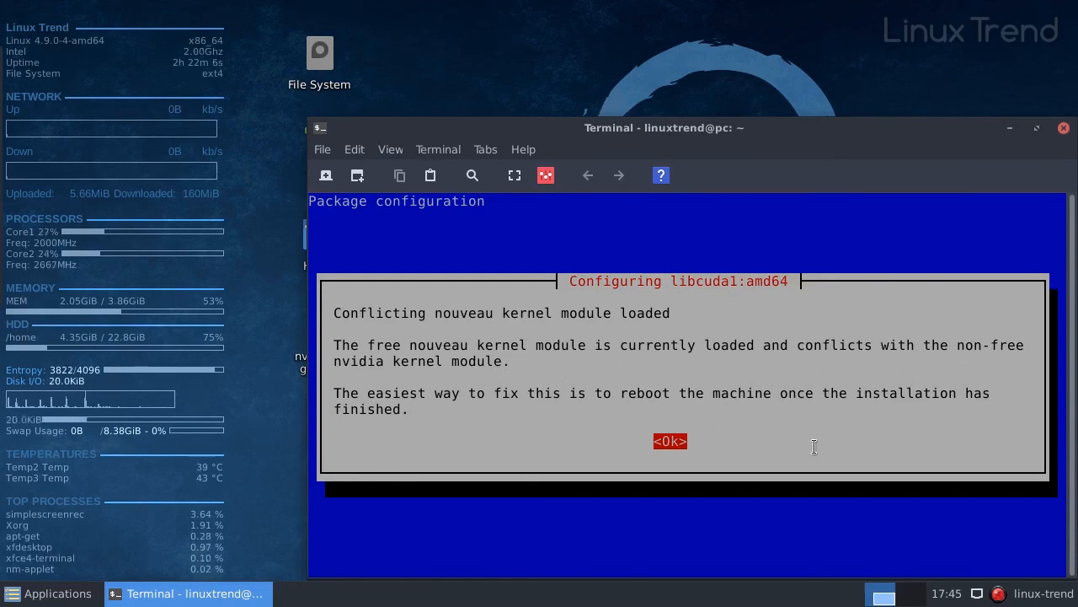
click(671, 441)
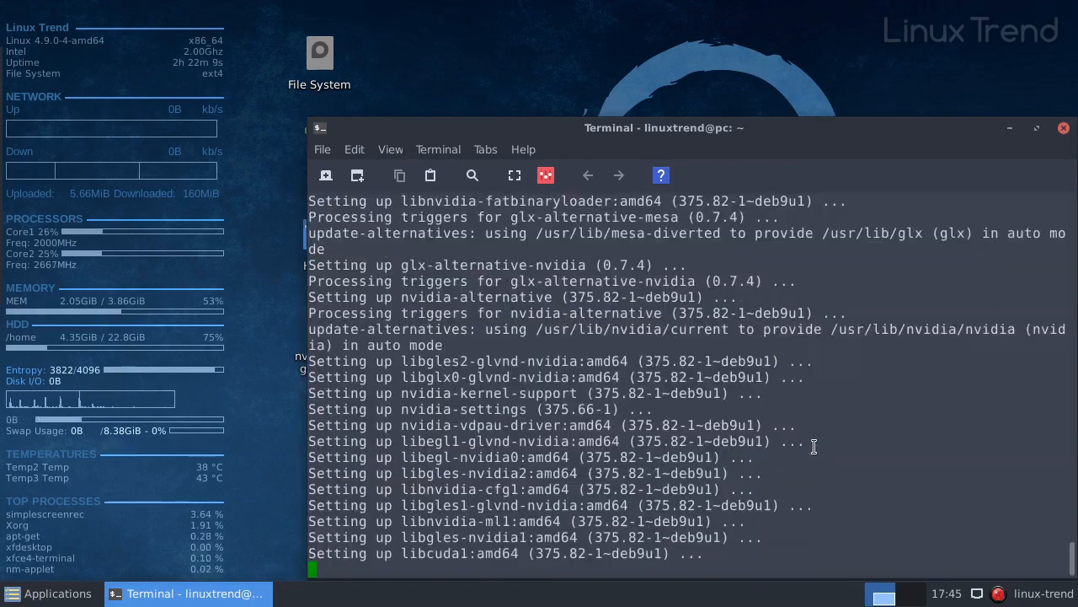
- Close the terminal and restart the computer via Applications > Log Out
click(1064, 128)
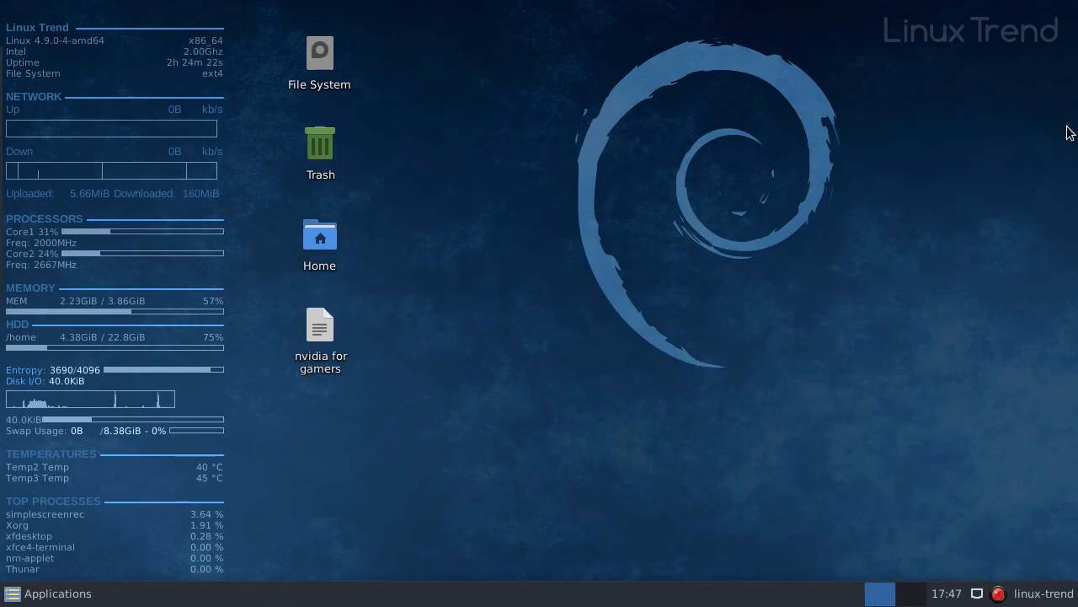
click(49, 593)
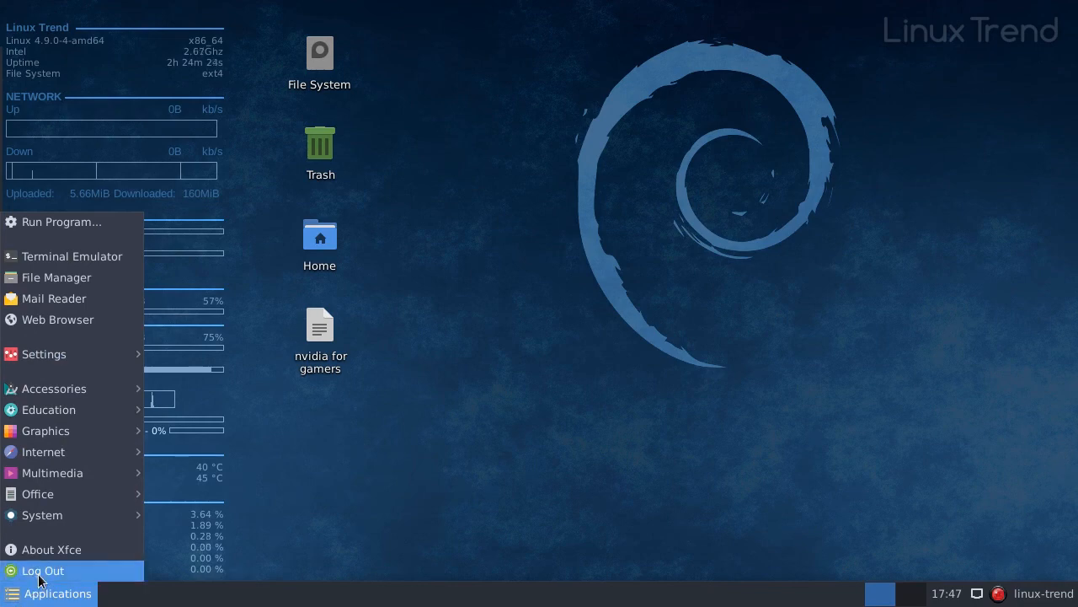
click(42, 569)
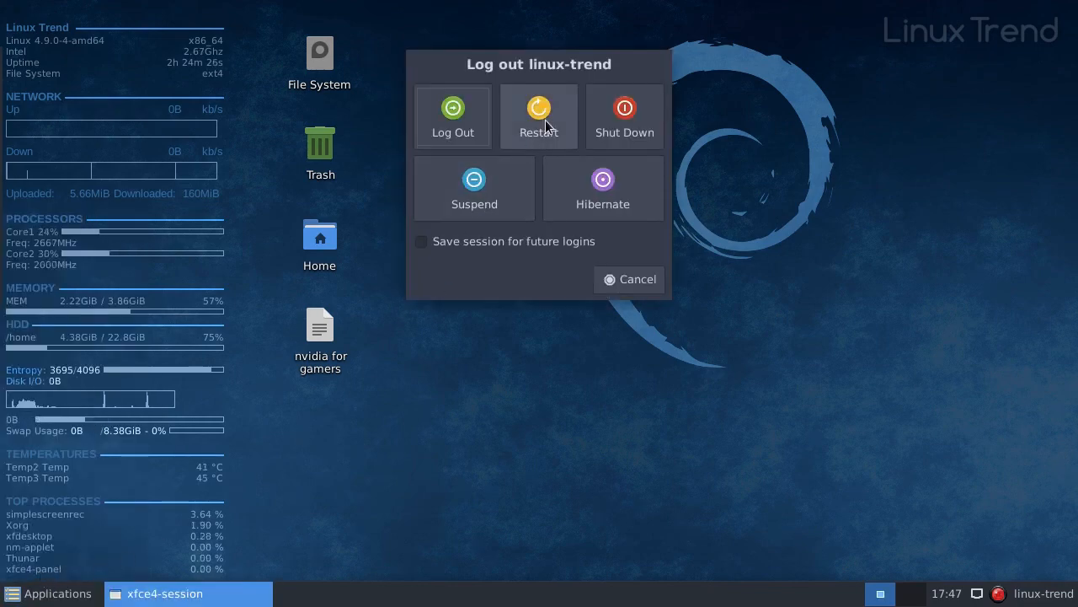
click(539, 116)
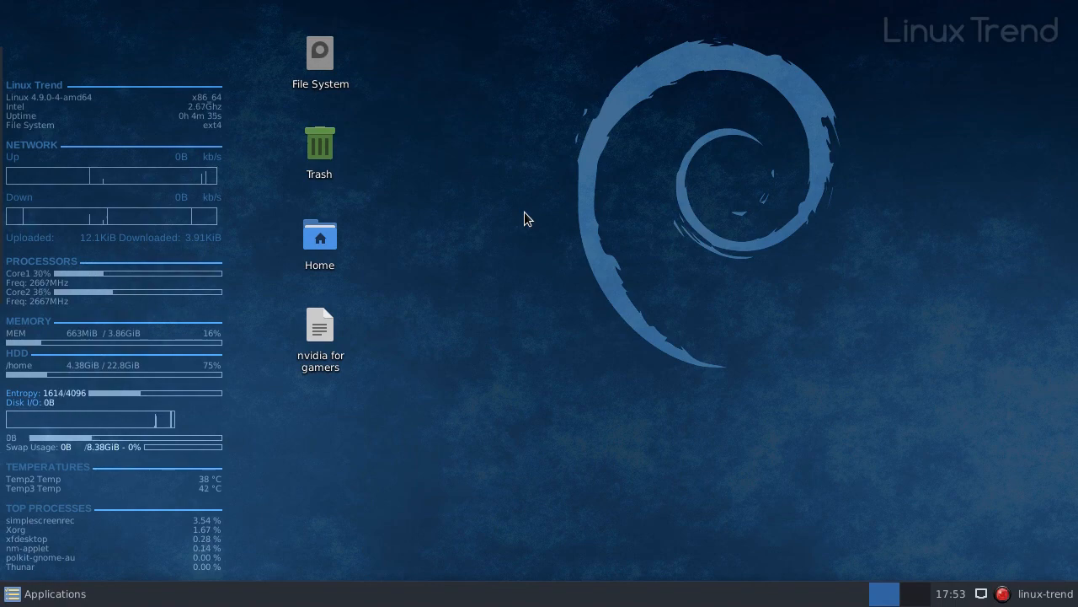
mouse_move(522, 215)
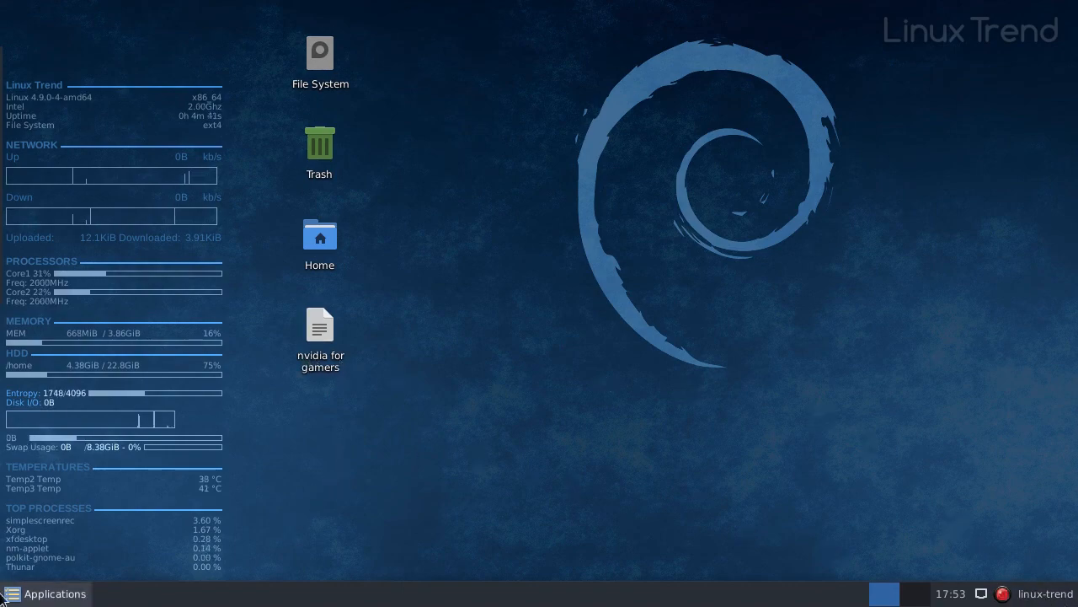
- In Appearance settings Fonts, set the custom DPI to 96
click(44, 593)
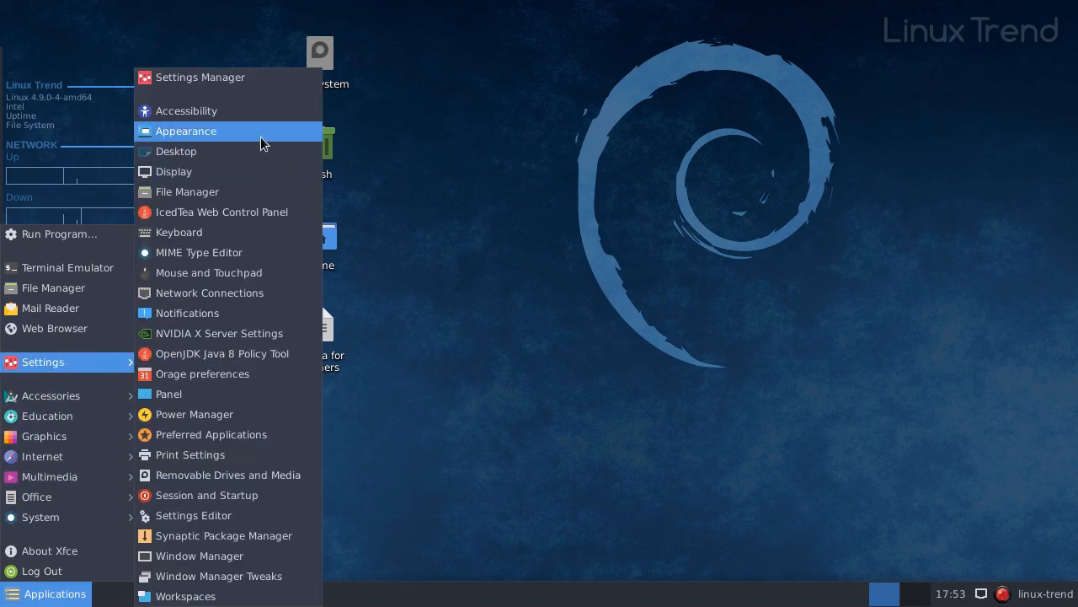
click(185, 131)
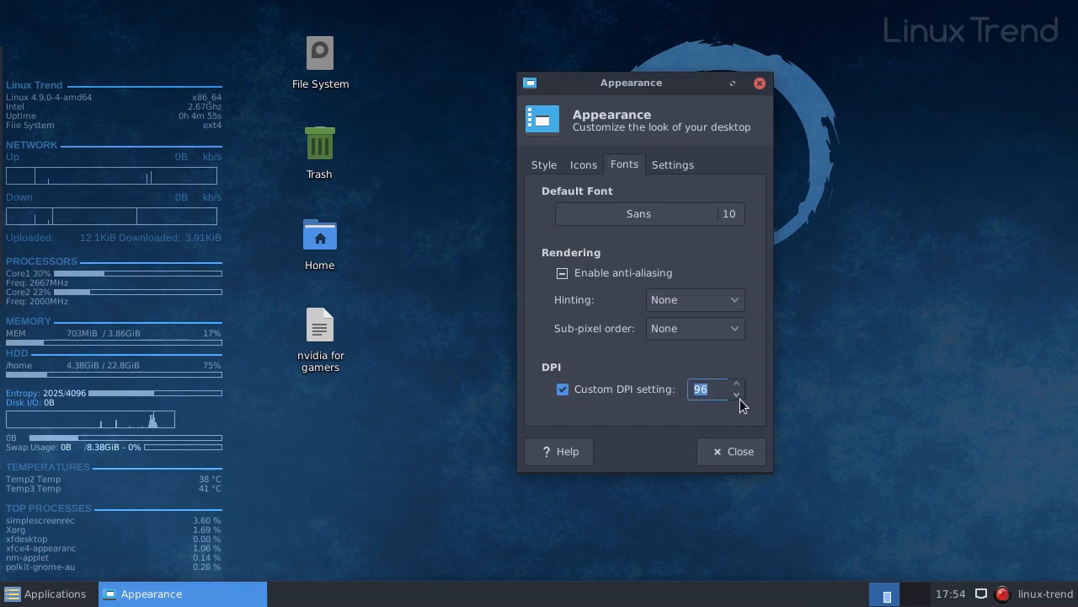
click(737, 395)
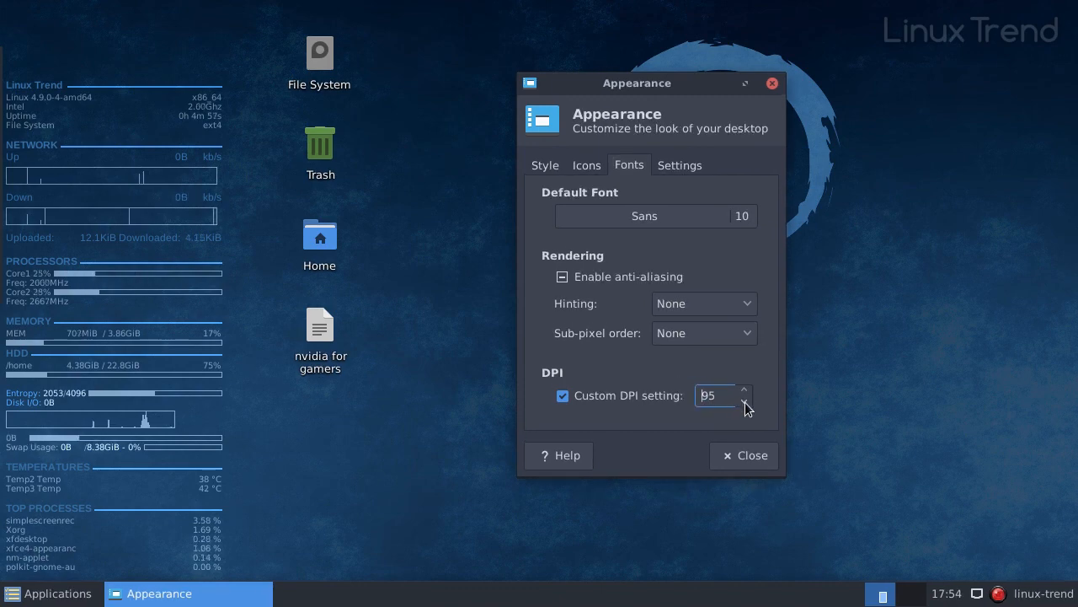
click(745, 401)
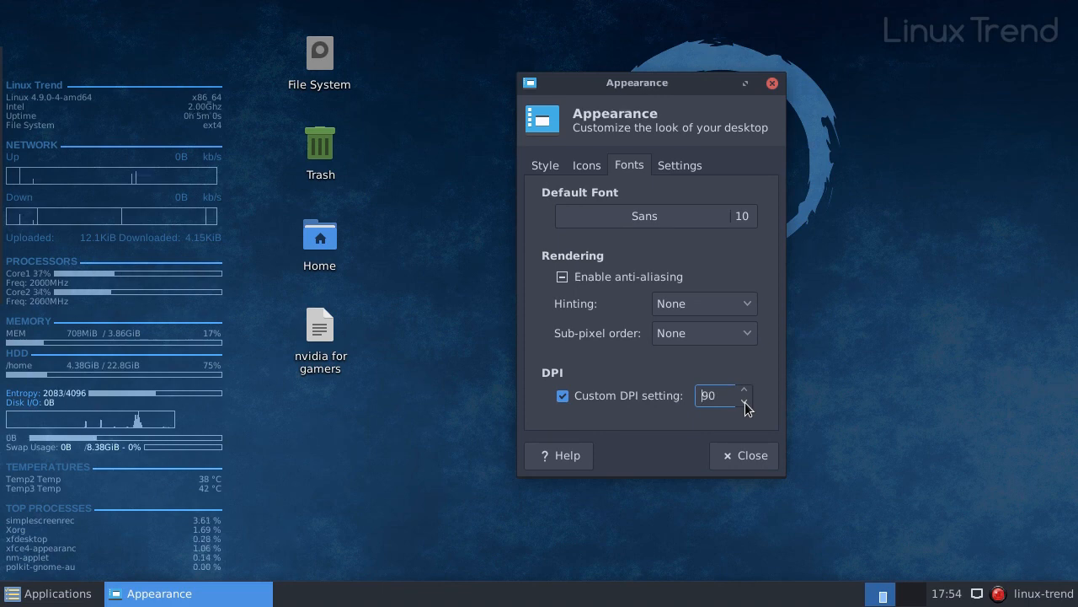
click(745, 401)
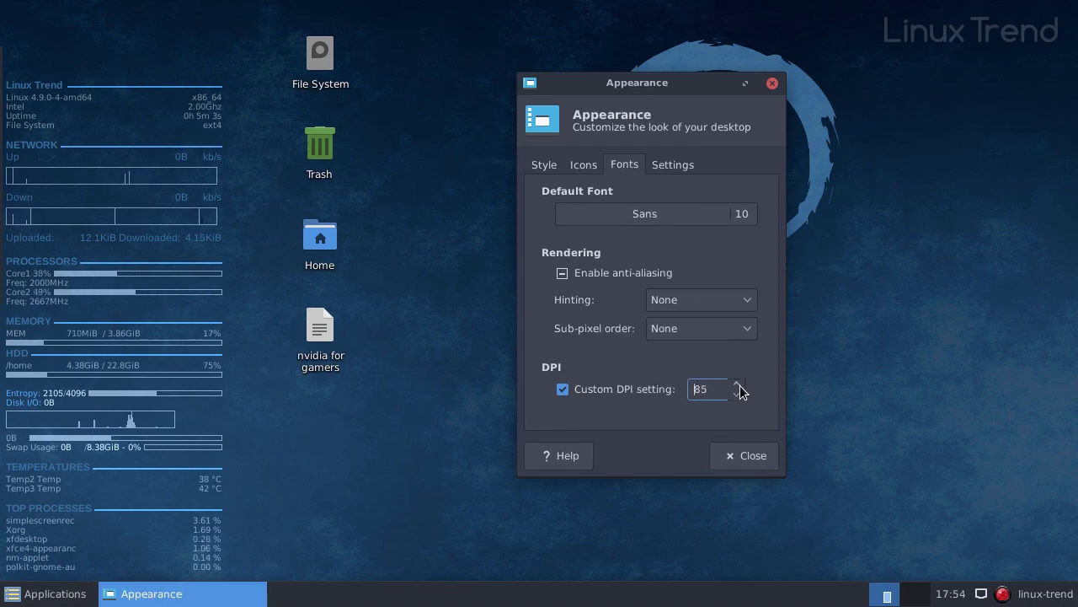
click(738, 384)
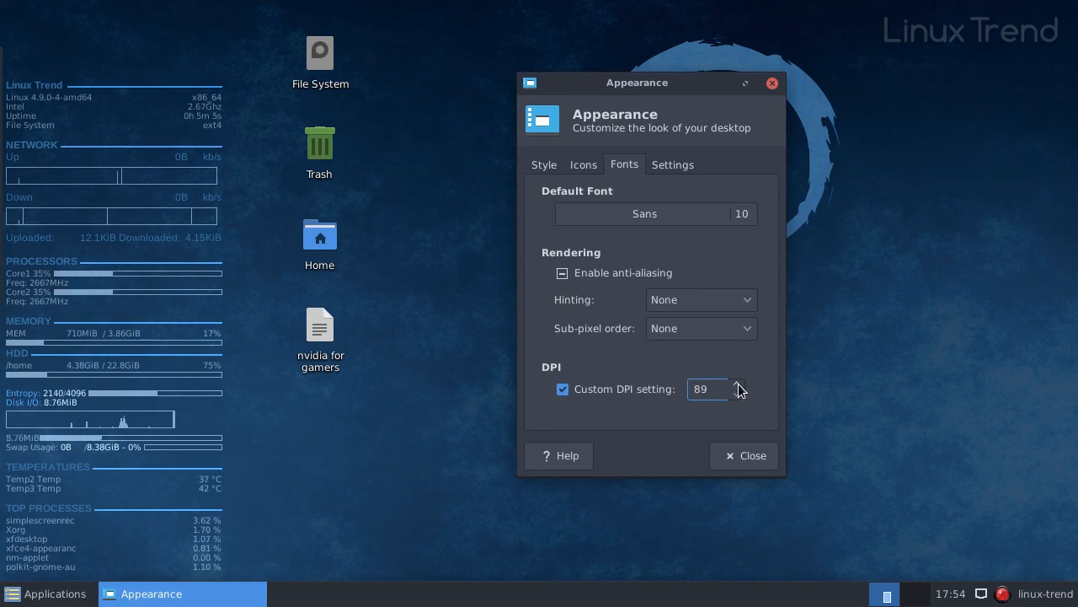
click(738, 384)
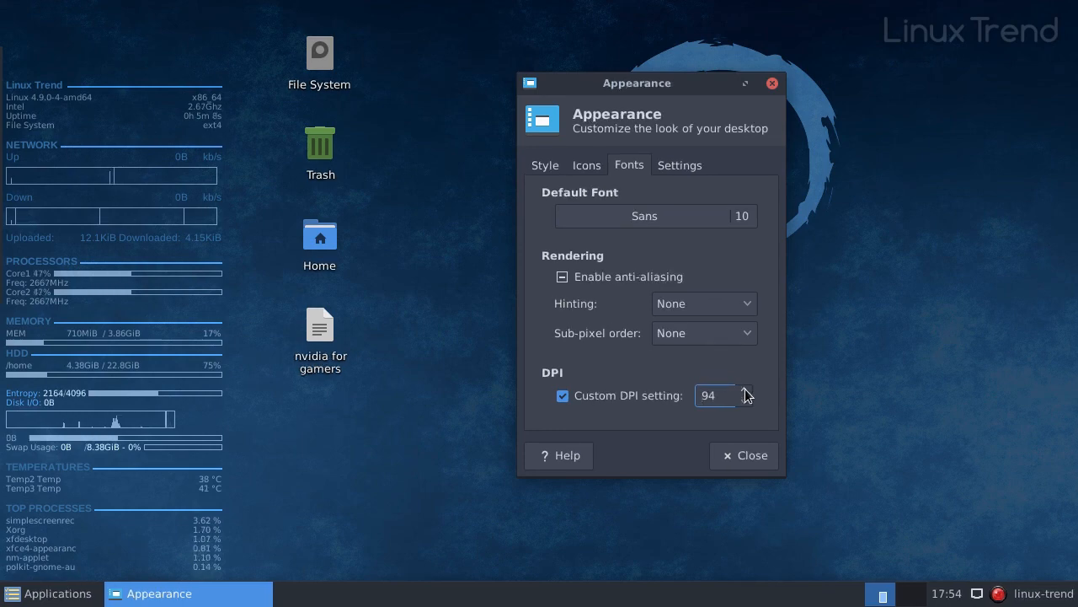
click(744, 390)
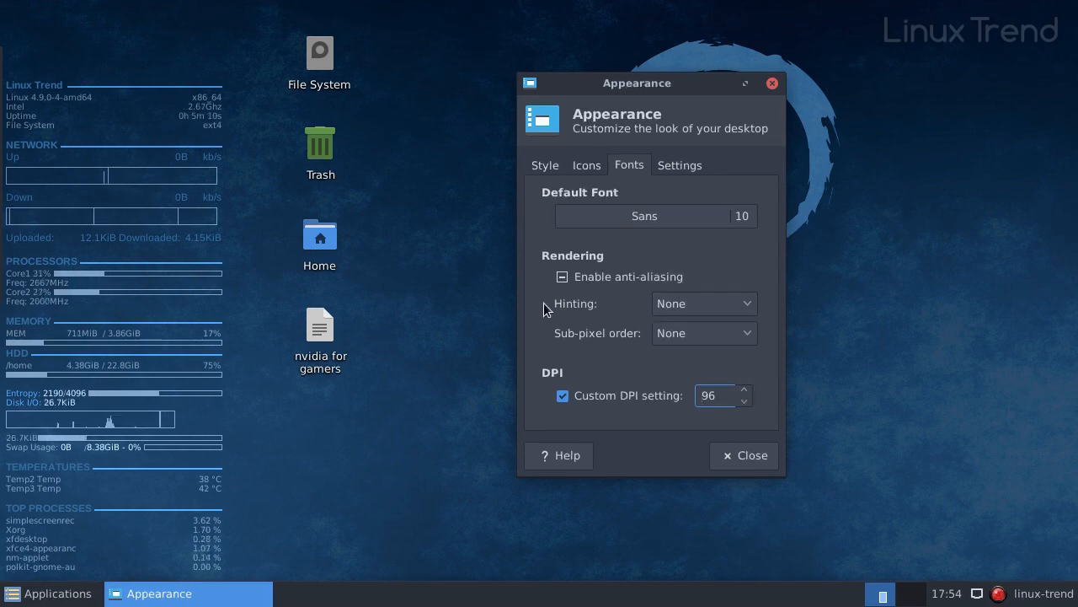
- Set font hinting to Slight and close the Appearance dialog
click(704, 303)
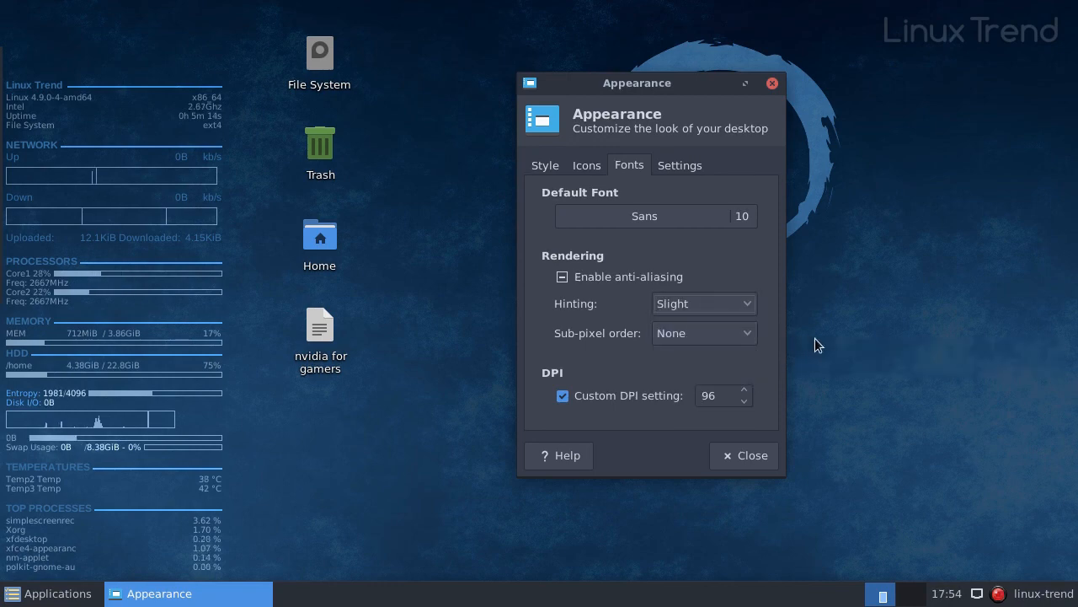
mouse_move(745, 455)
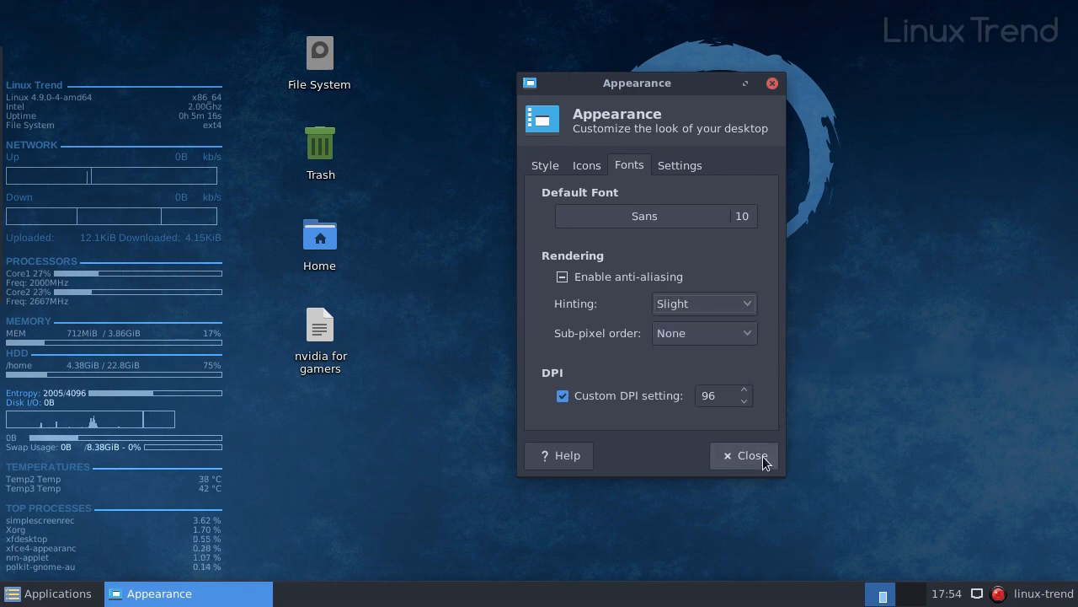
click(744, 455)
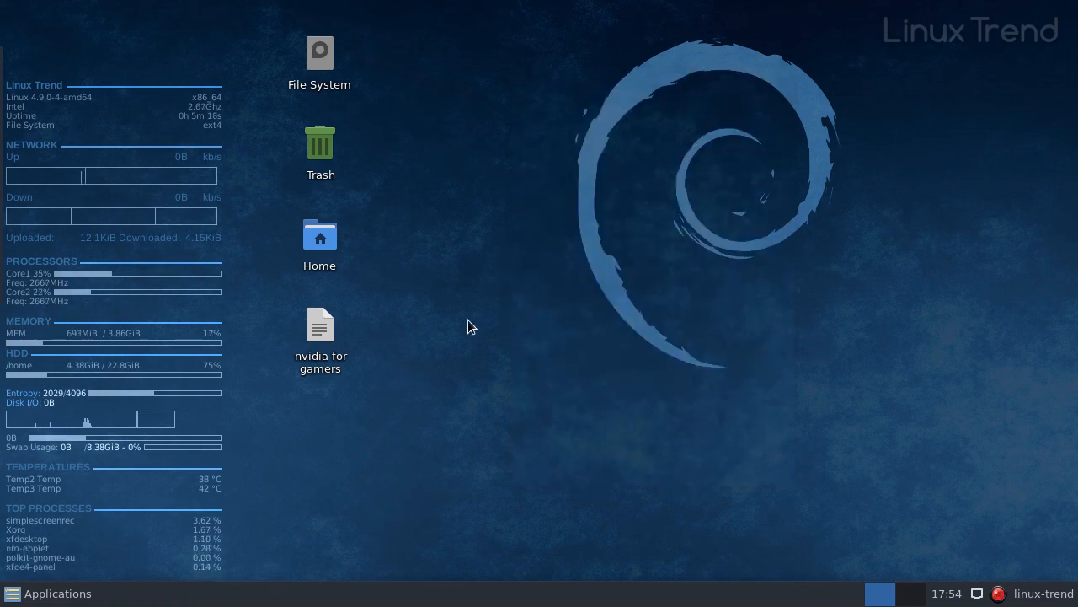
- Reopen the notes and copy the libgl1-nvidia-glx:i386 install command
double_click(321, 325)
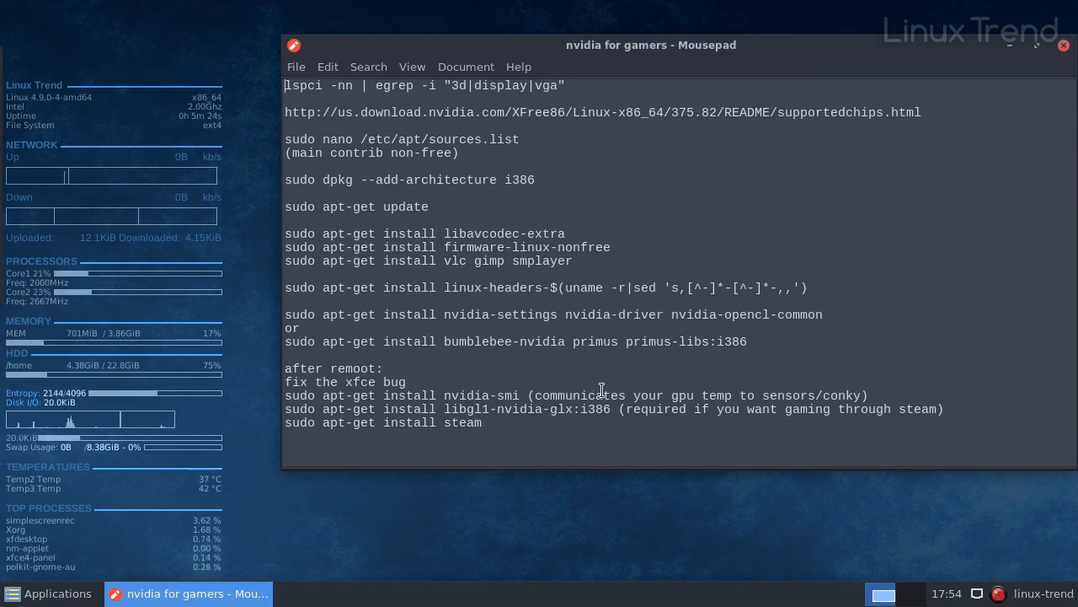
double_click(486, 394)
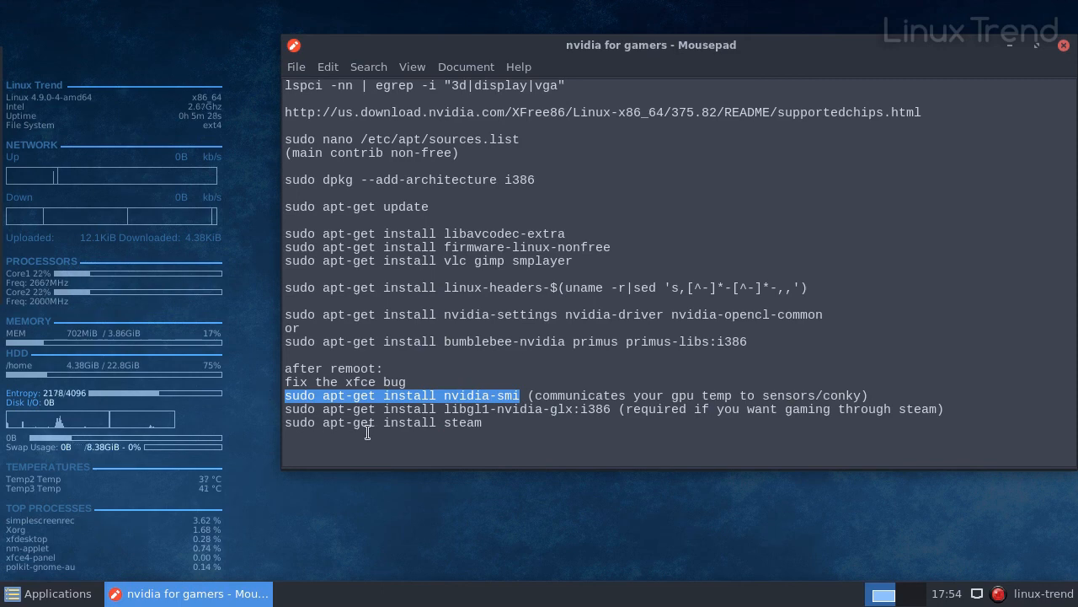
mouse_move(529, 425)
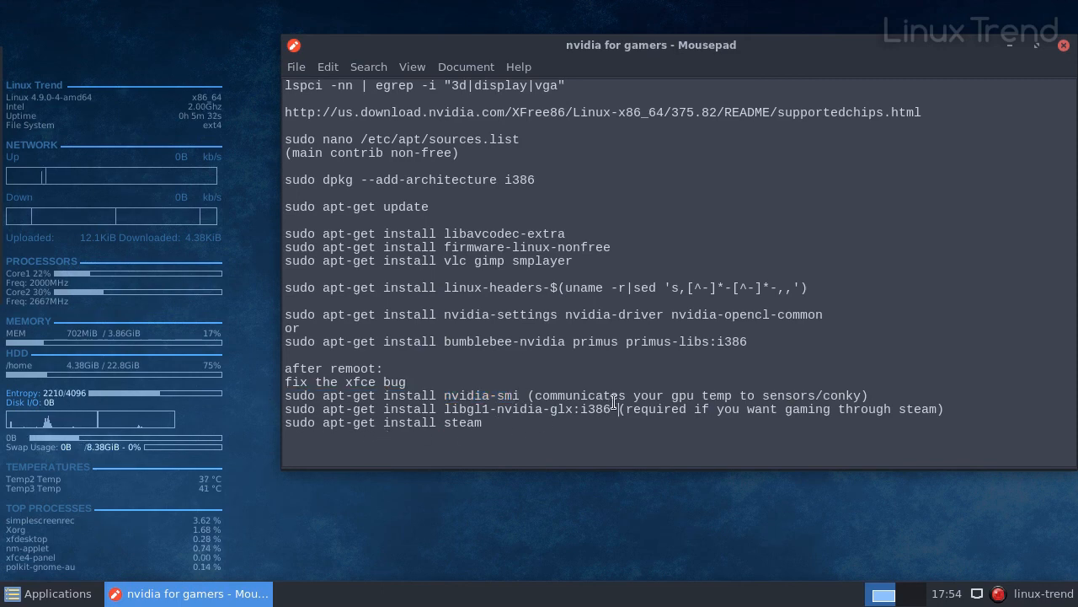
triple_click(446, 410)
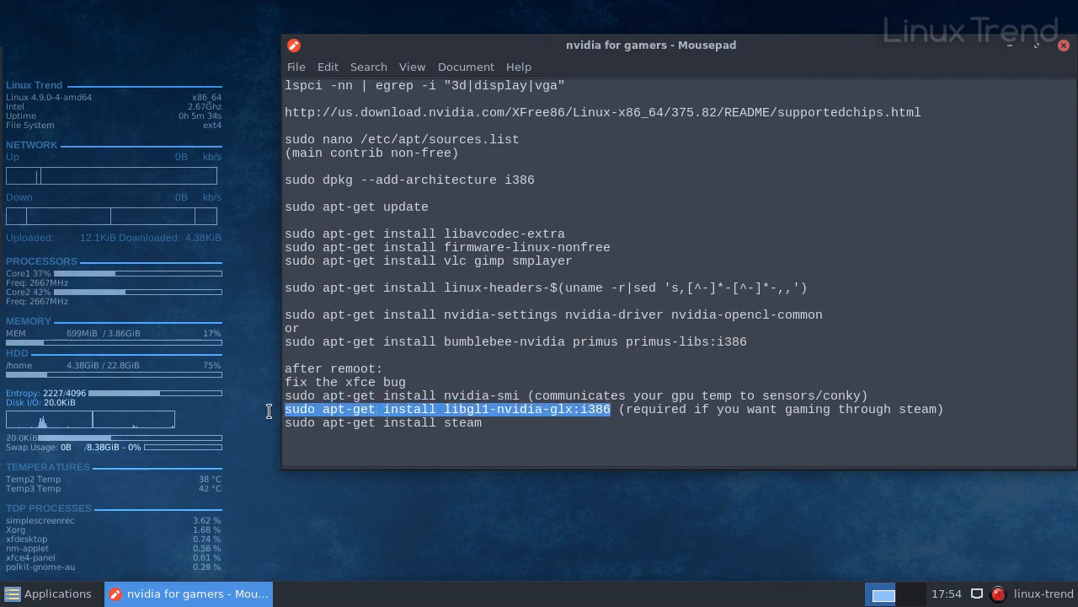
right_click(446, 410)
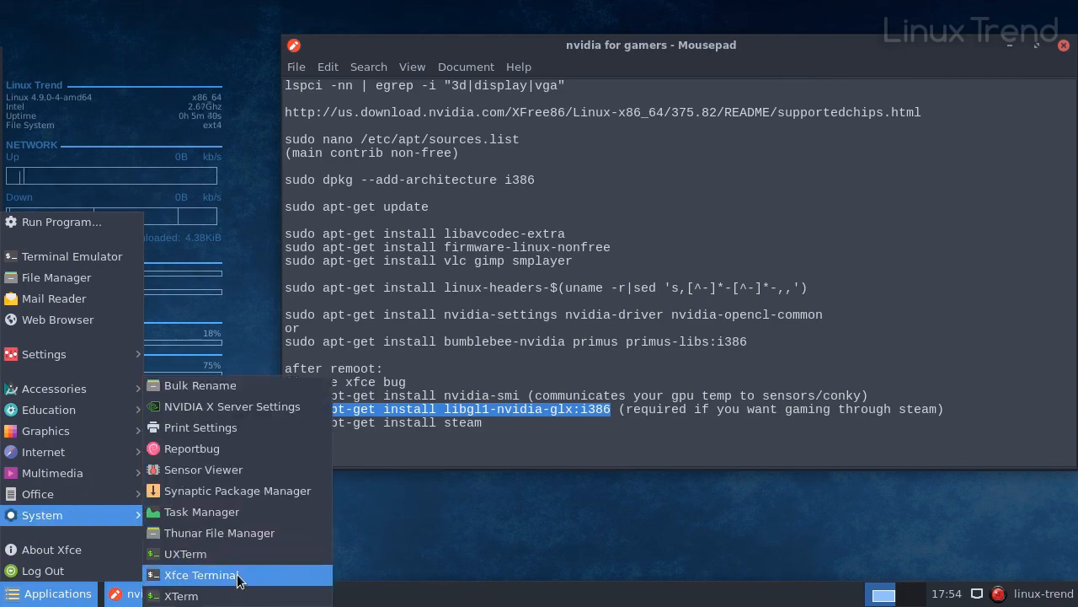
- Run the libgl1-nvidia-glx:i386 install in a new terminal, then enter 'sudo apt-get install steam'
click(200, 574)
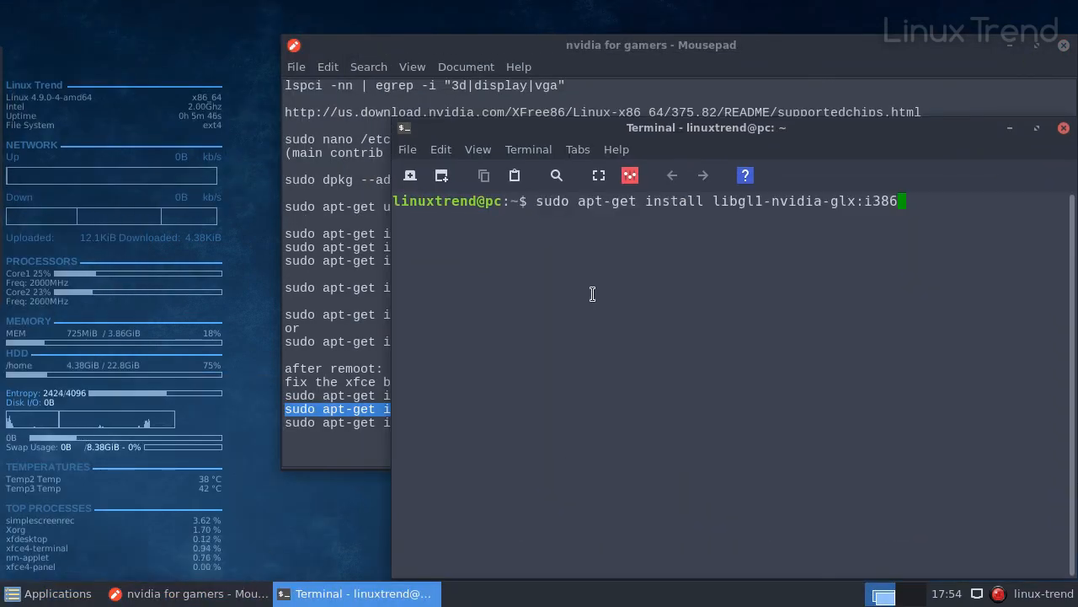
key(Return)
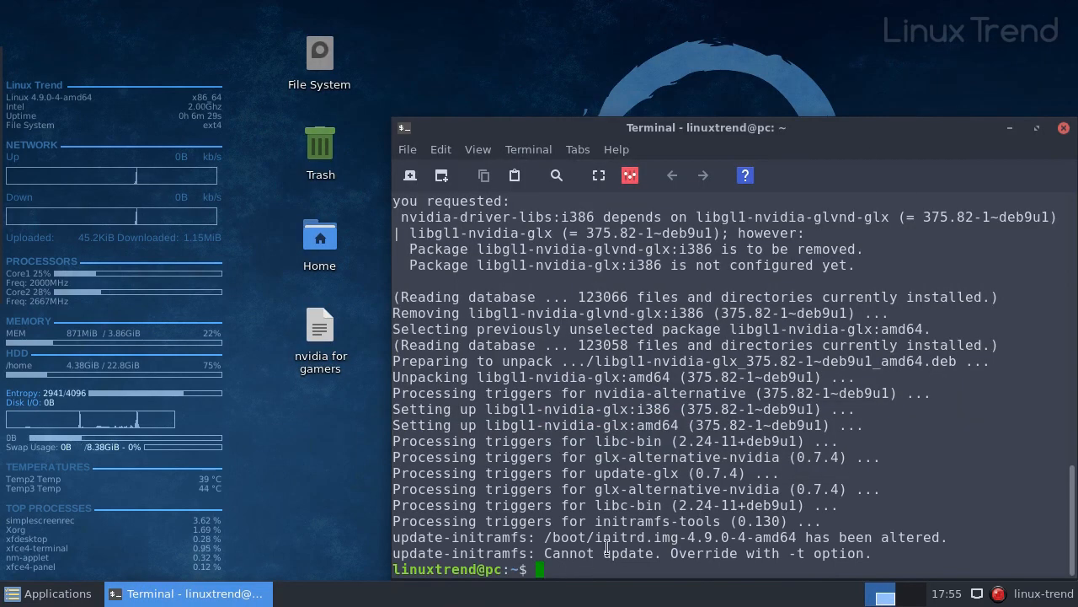
text(sudo apt-get install steam)
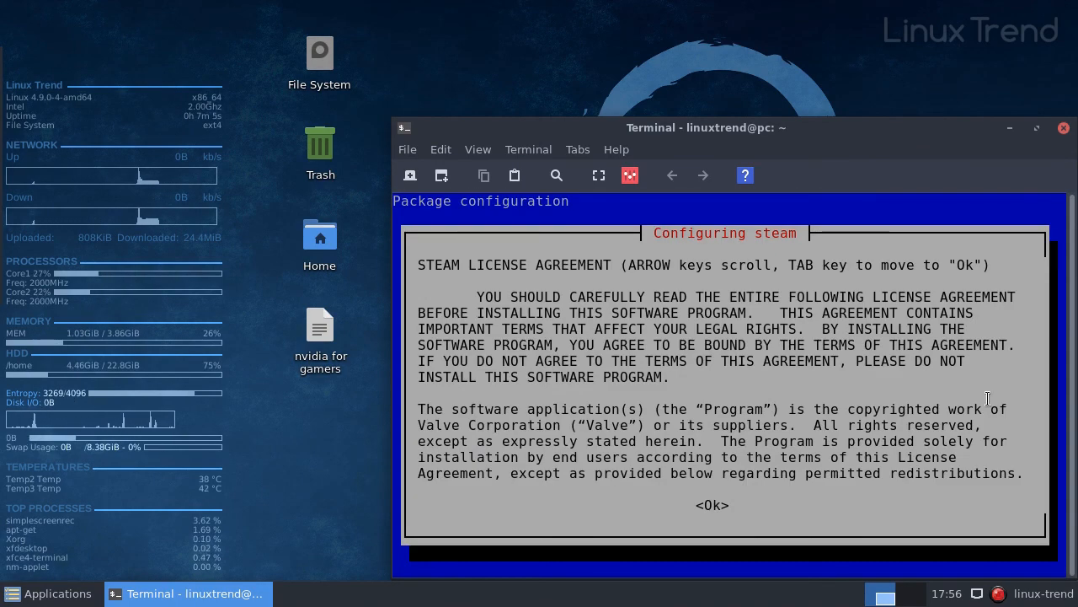
mouse_move(944, 388)
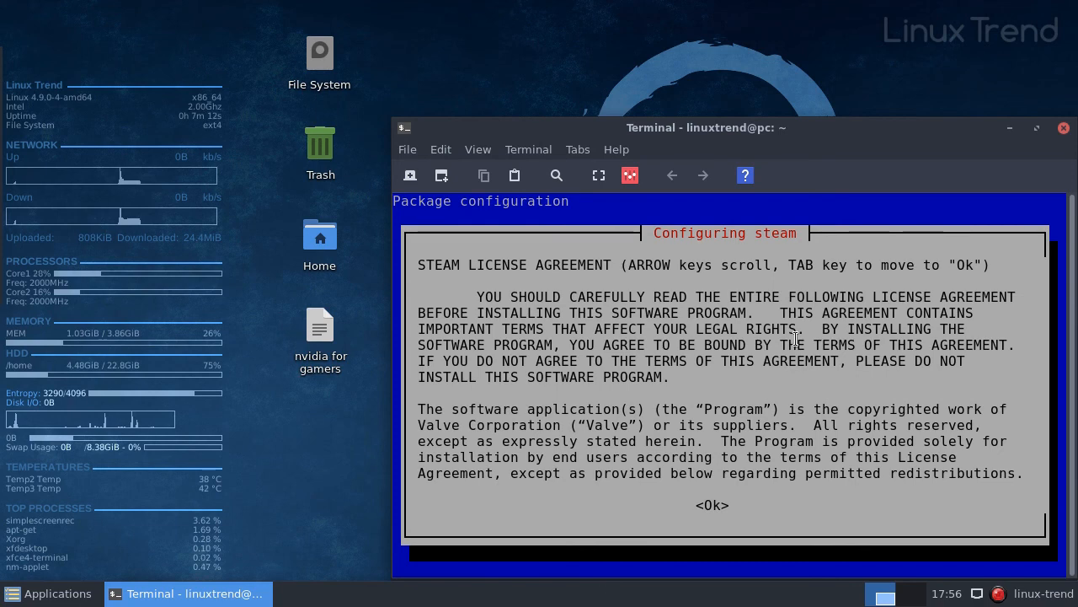
- Read through the Steam License Agreement and accept it with <Ok>
scroll(down, 3)
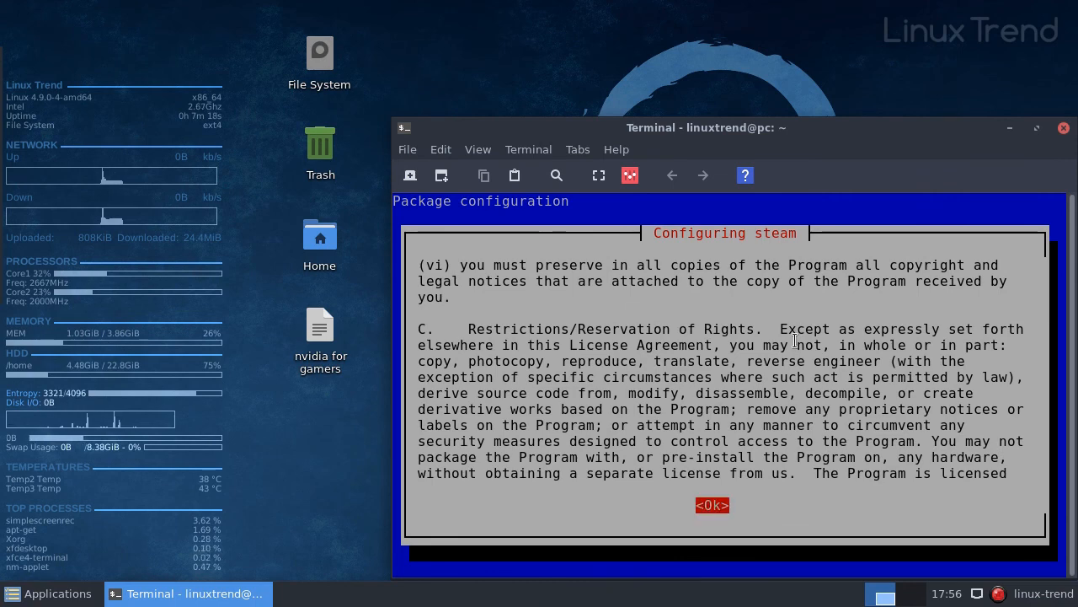
click(711, 505)
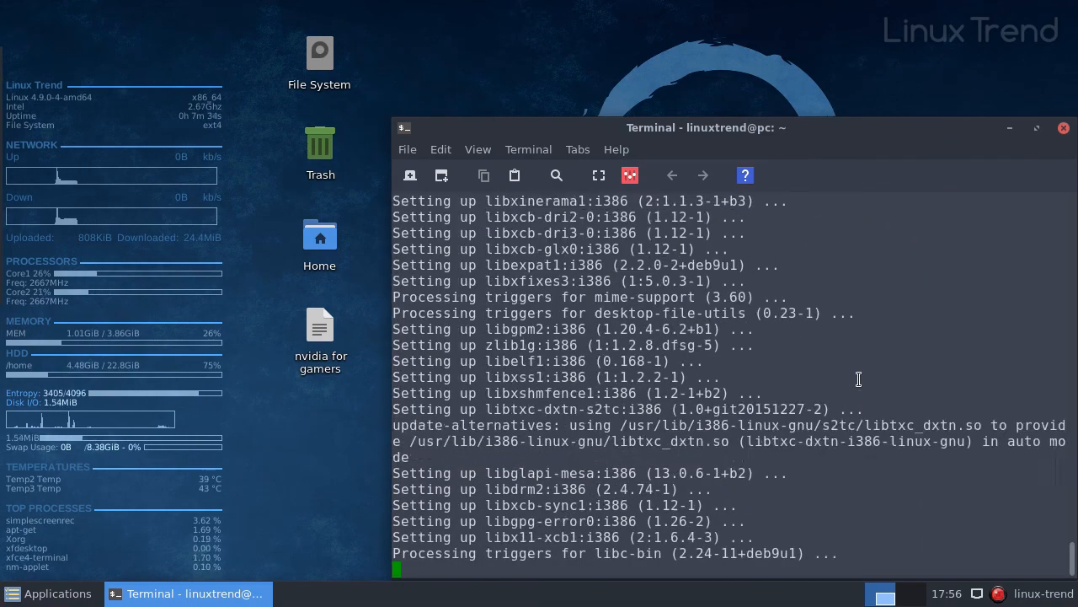
- Launch Steam and choose 'Login to an existing account' in the welcome window
click(48, 593)
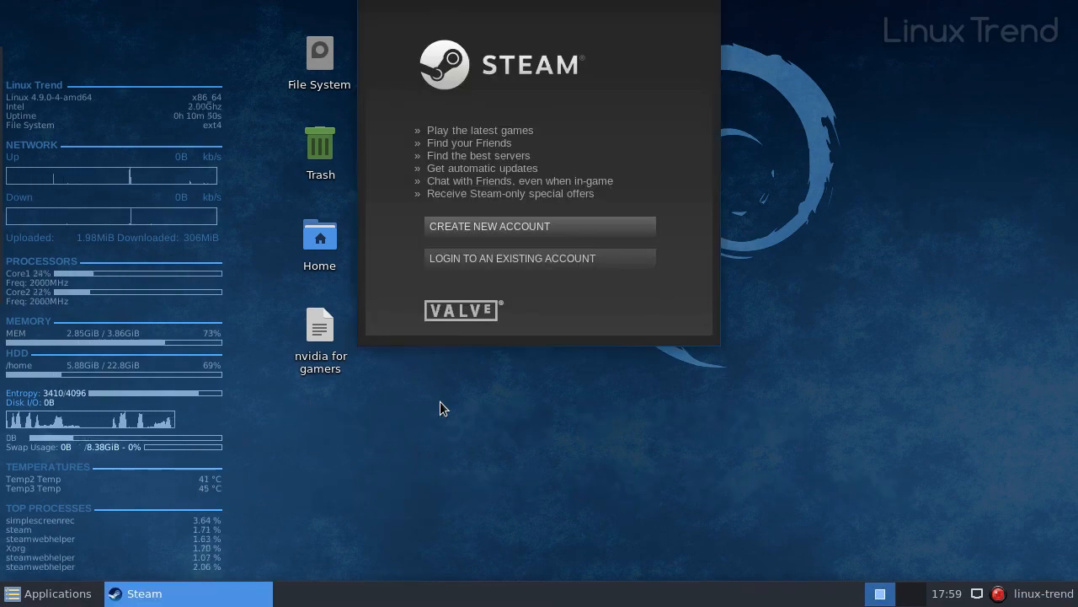
mouse_move(502, 103)
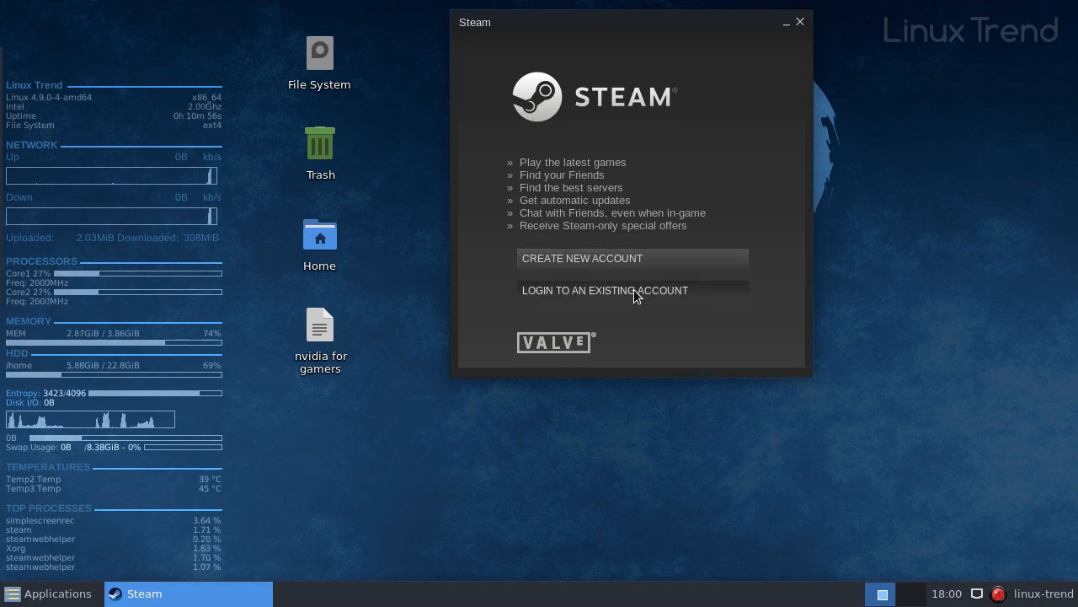
click(605, 289)
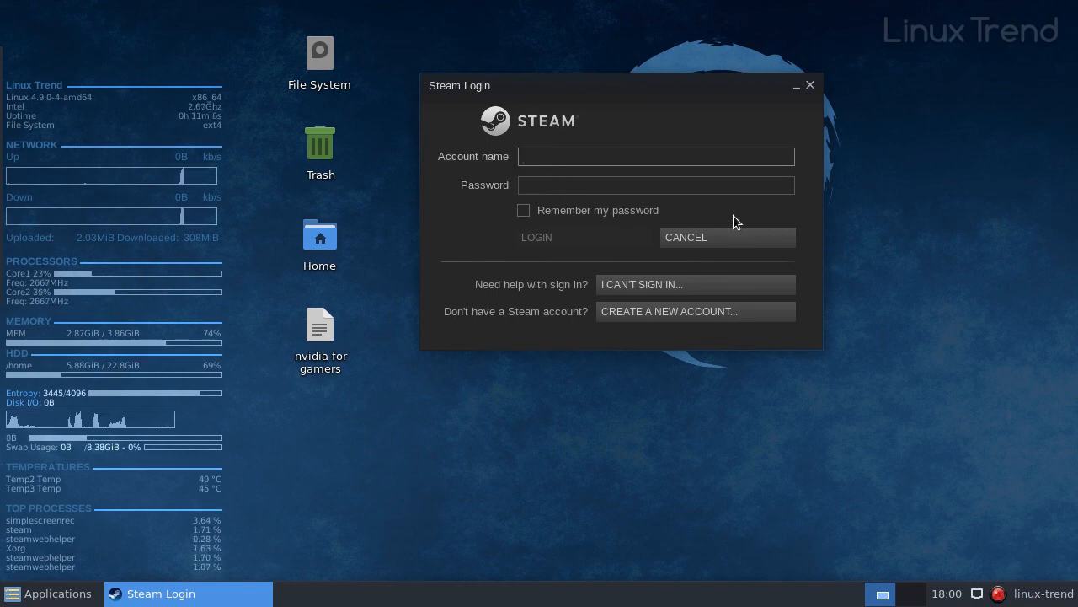
- Focus the Account name field in the Steam login dialog
click(655, 155)
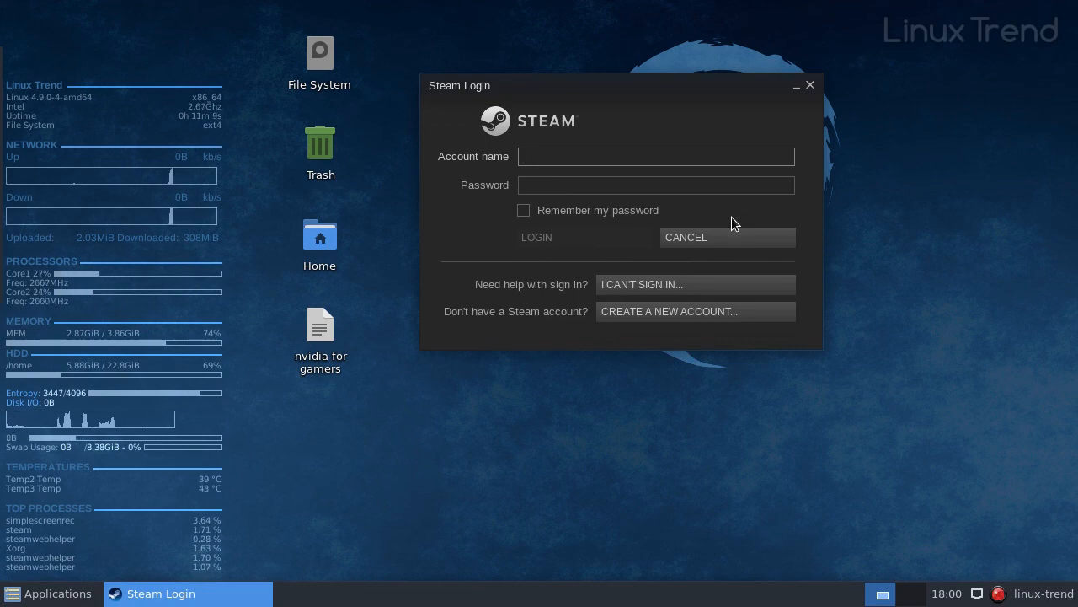
click(653, 155)
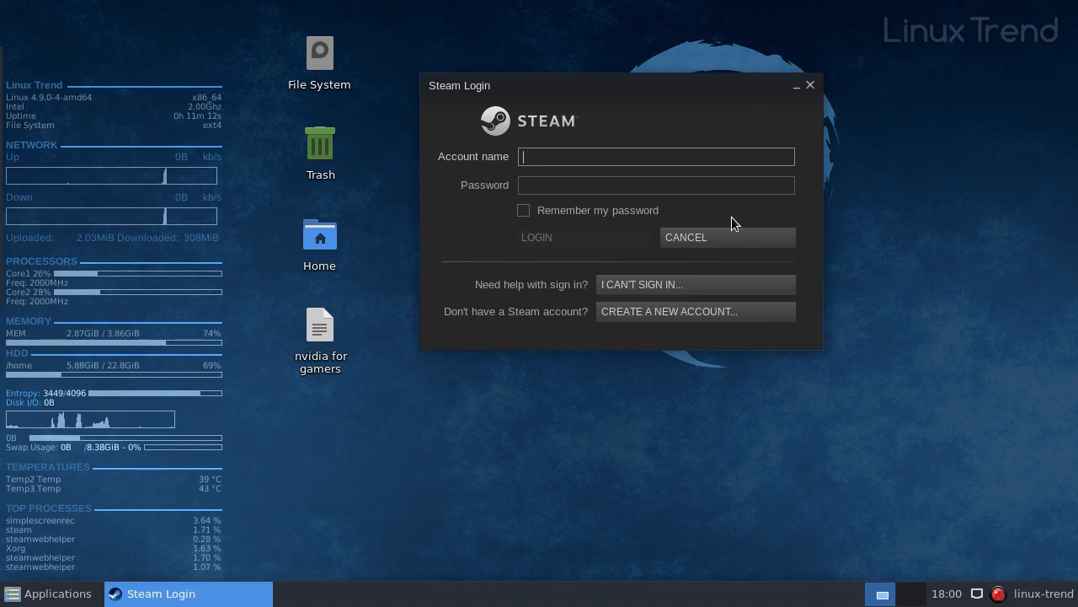
mouse_move(792, 189)
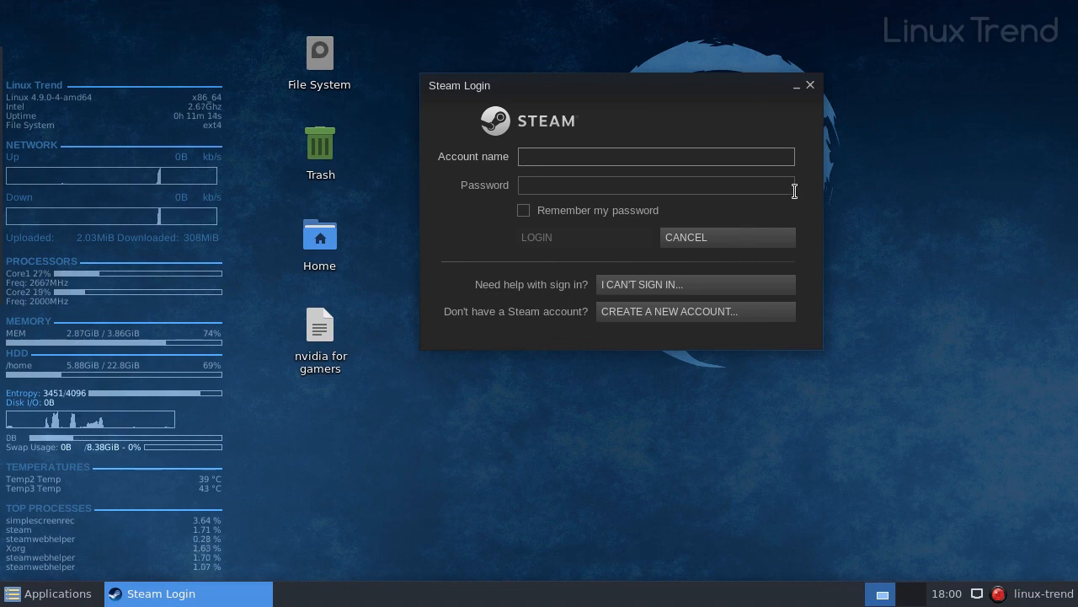
mouse_move(809, 196)
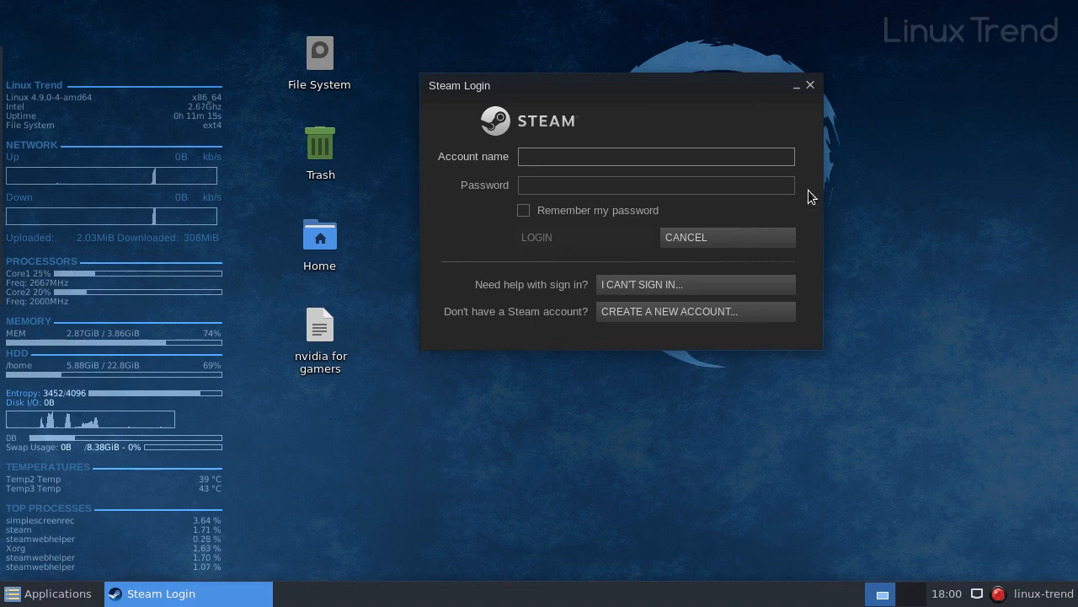
click(655, 155)
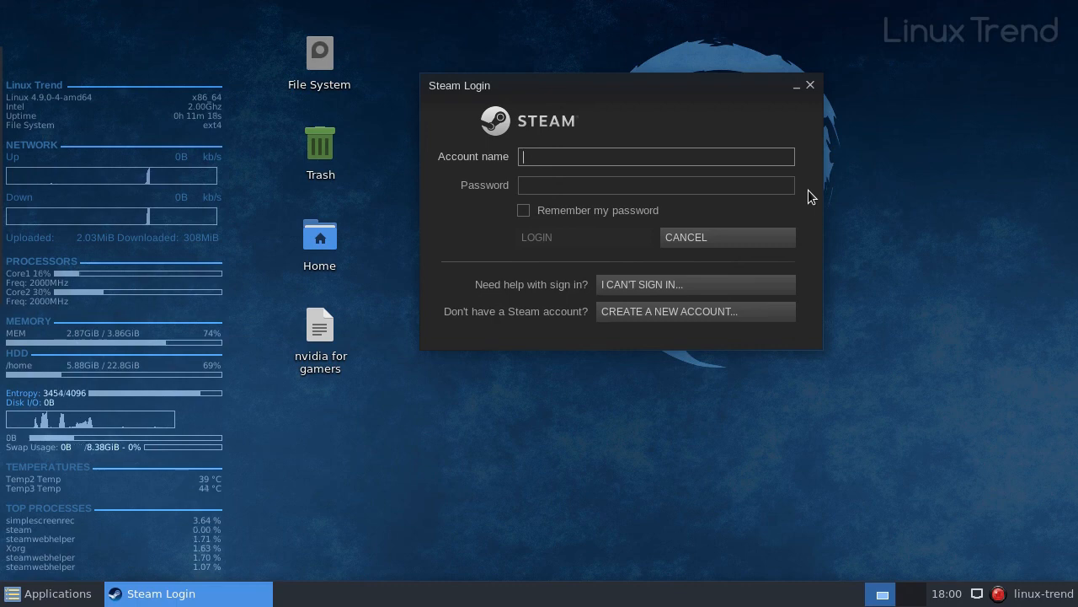